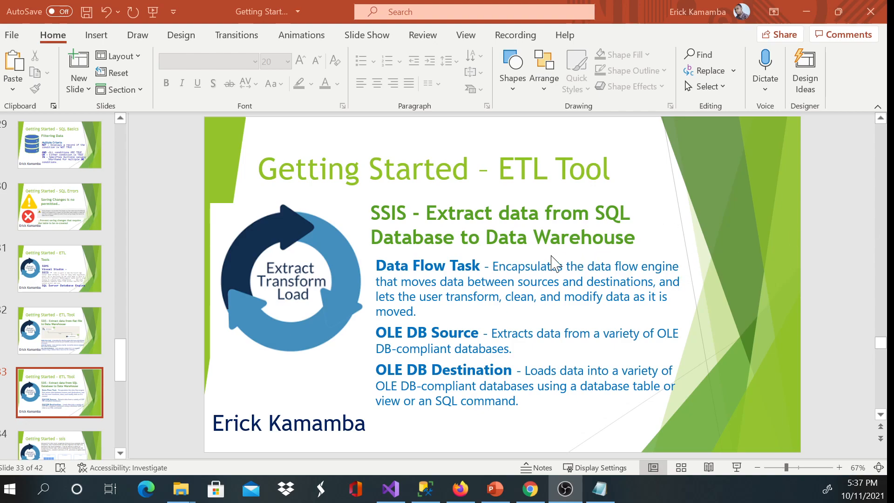
pyautogui.moveTo(644, 294)
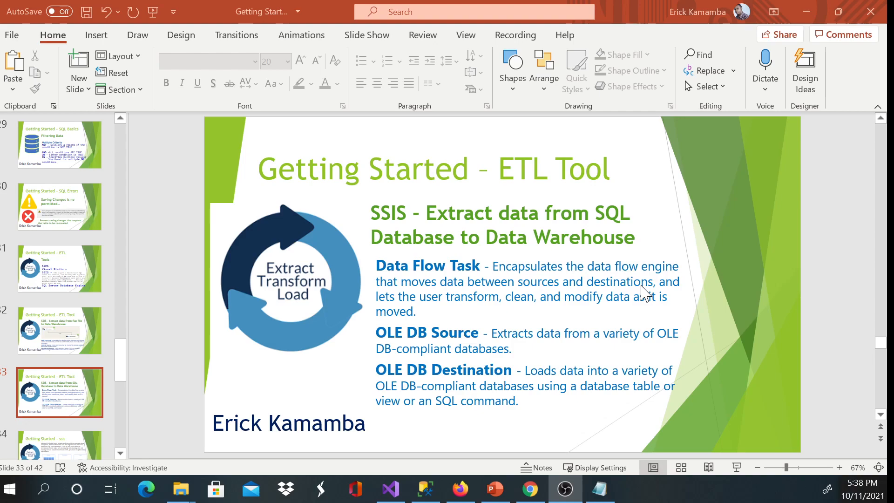
pyautogui.moveTo(467, 327)
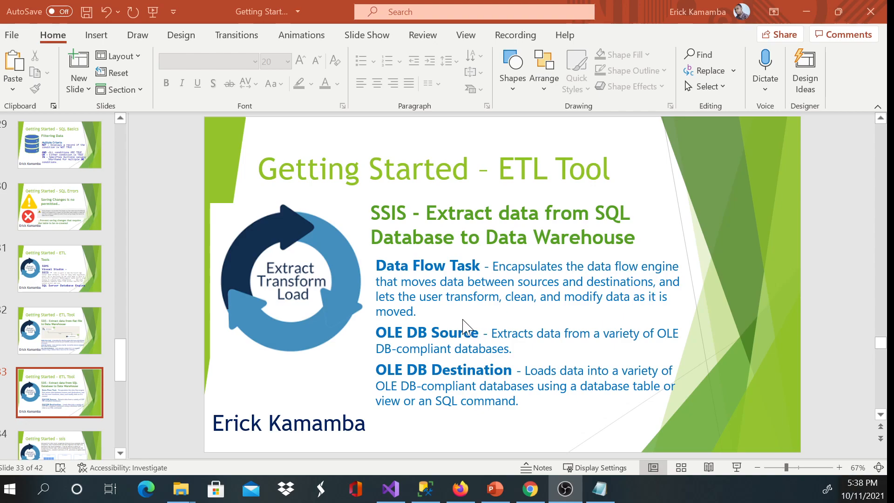
pyautogui.moveTo(453, 353)
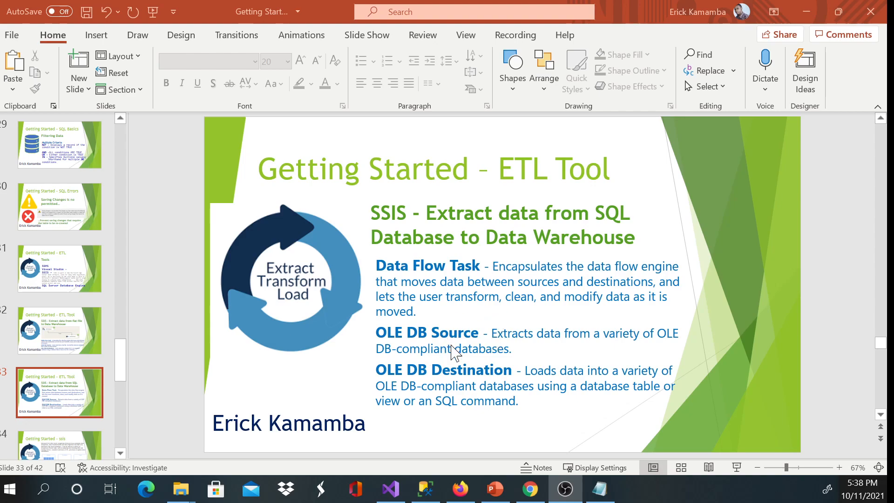
pyautogui.moveTo(564, 368)
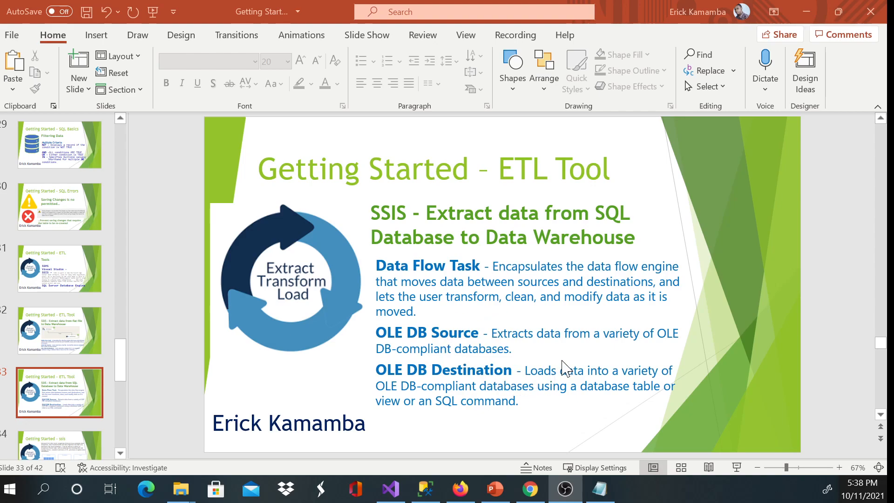
# Step: Review the ETL slides and land on the SQL database extraction slide
pyautogui.click(59, 331)
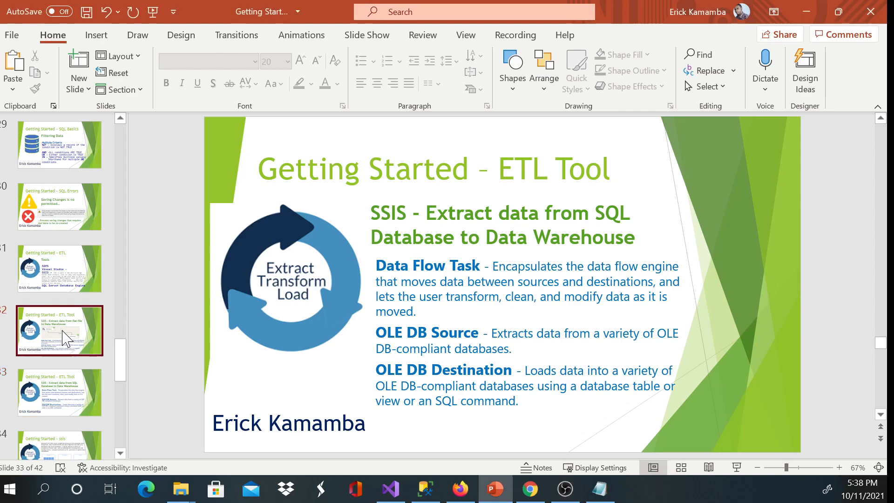
pyautogui.click(59, 331)
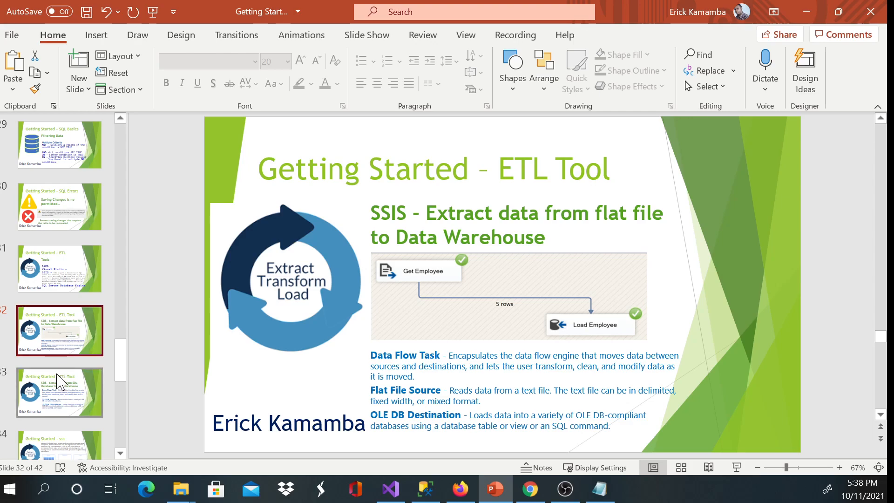
pyautogui.click(60, 392)
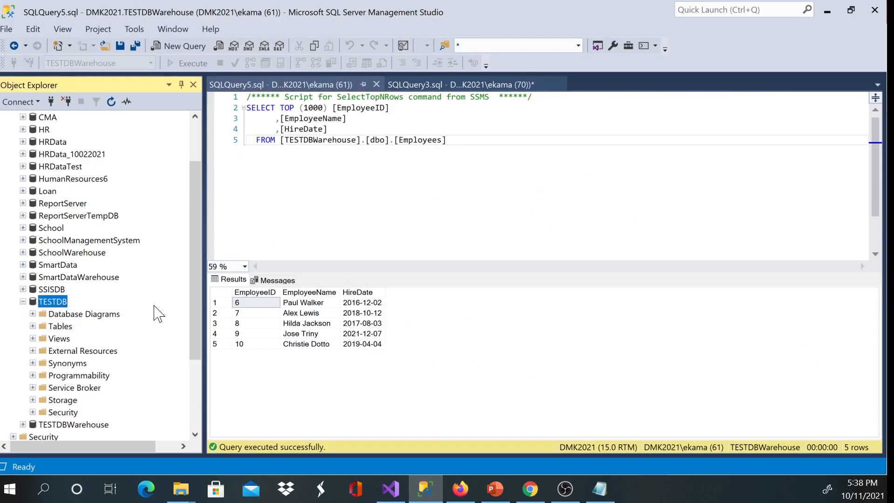
# Step: Query the top rows of TESTDB's dbo.Employees and note EmployeeIDs 1–5
pyautogui.click(60, 325)
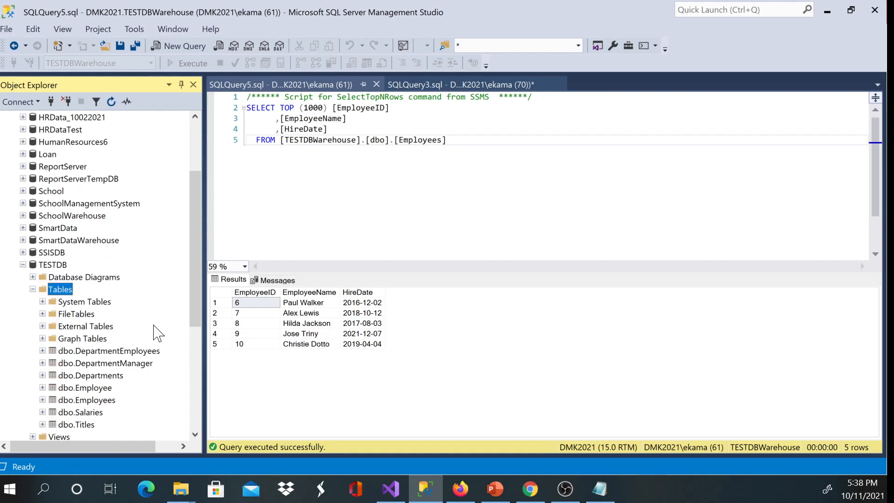
pyautogui.scroll(-3)
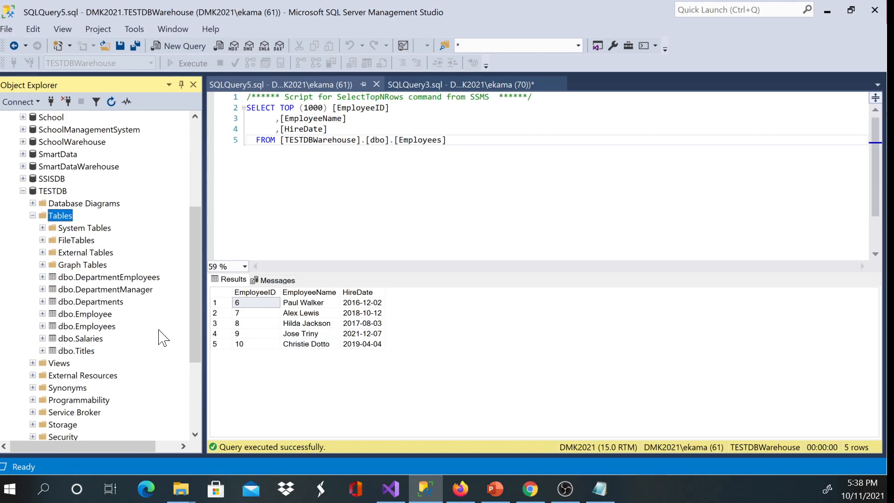
pyautogui.click(86, 326)
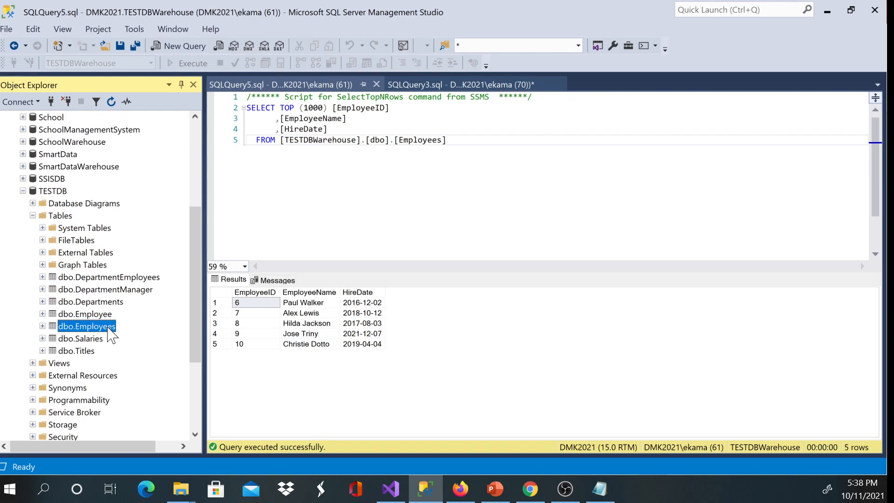
pyautogui.click(179, 46)
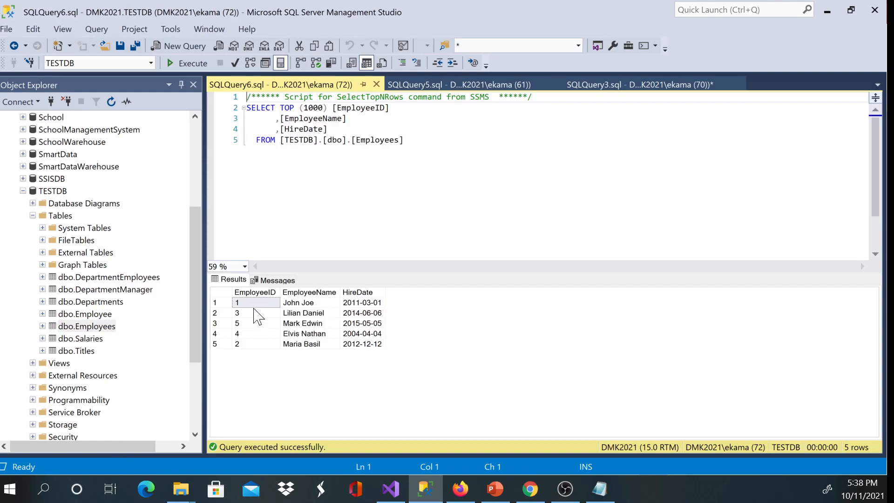
pyautogui.moveTo(260, 325)
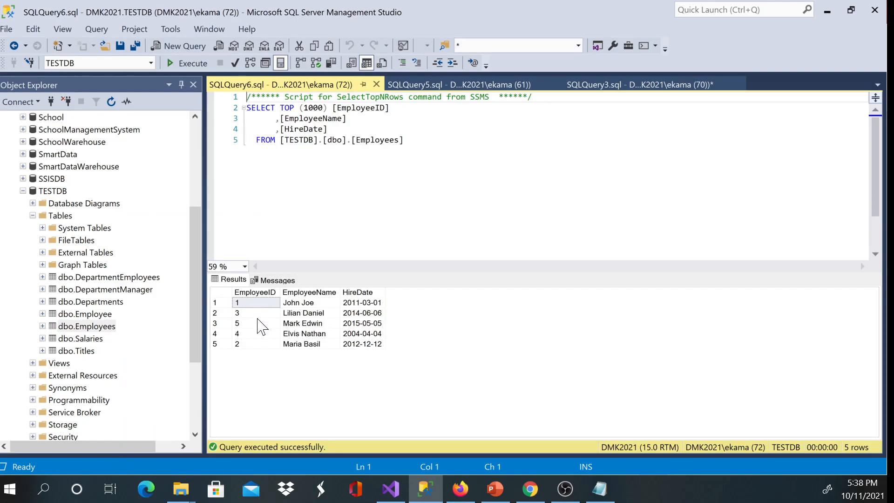
pyautogui.moveTo(261, 356)
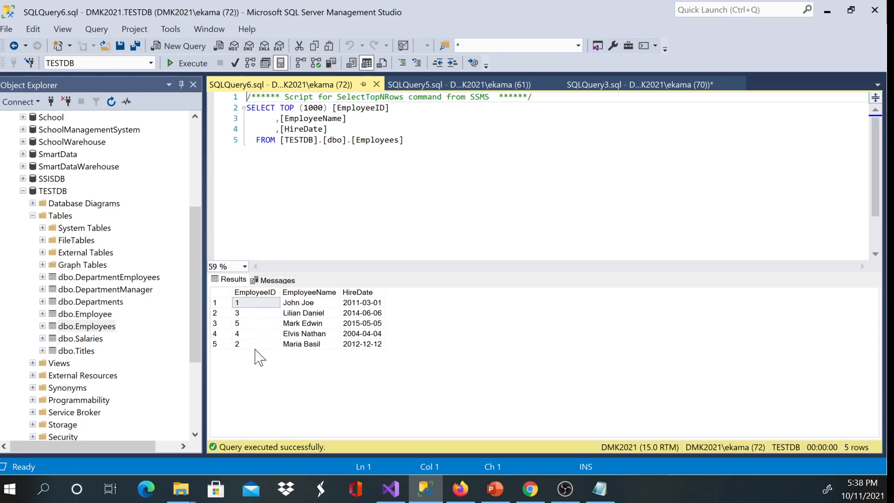
pyautogui.click(236, 323)
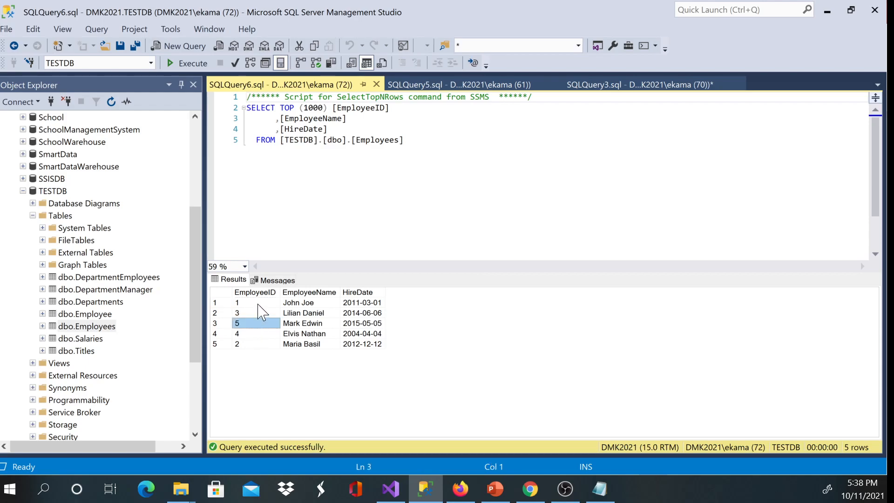
pyautogui.click(237, 343)
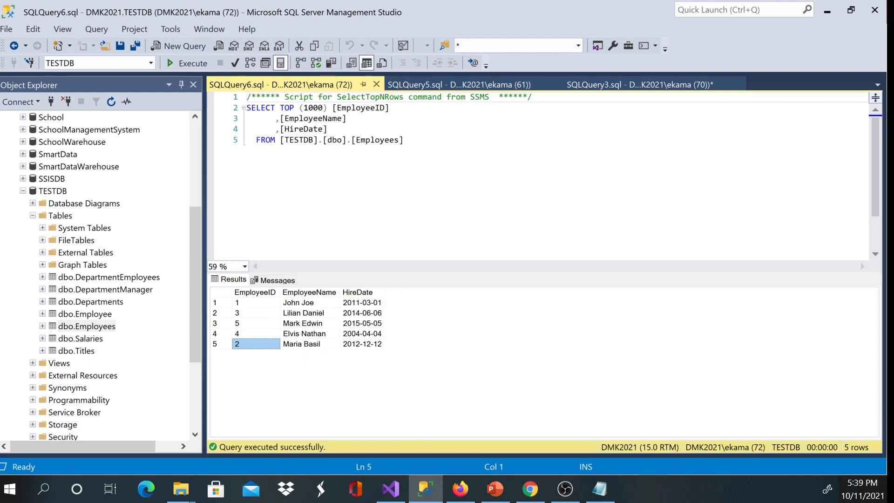
# Step: Return to the TESTDBWarehouse Employees query and note its IDs 6–10
pyautogui.click(457, 85)
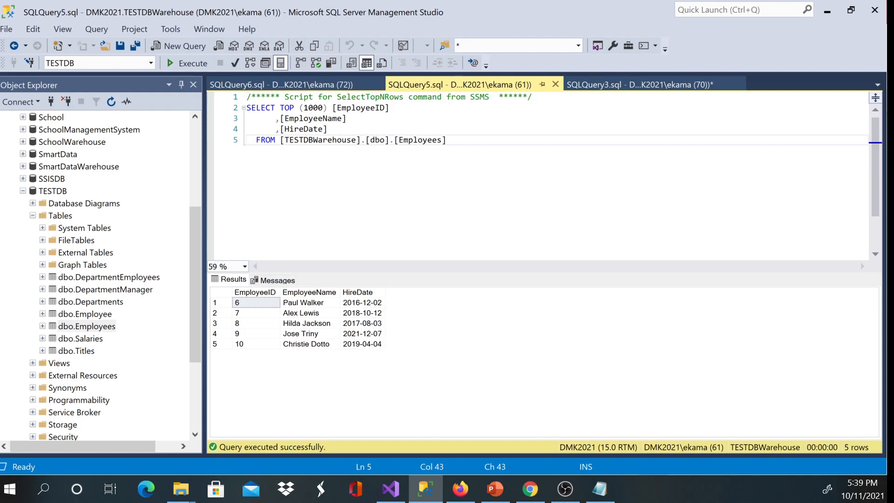
pyautogui.press('ctrl+a')
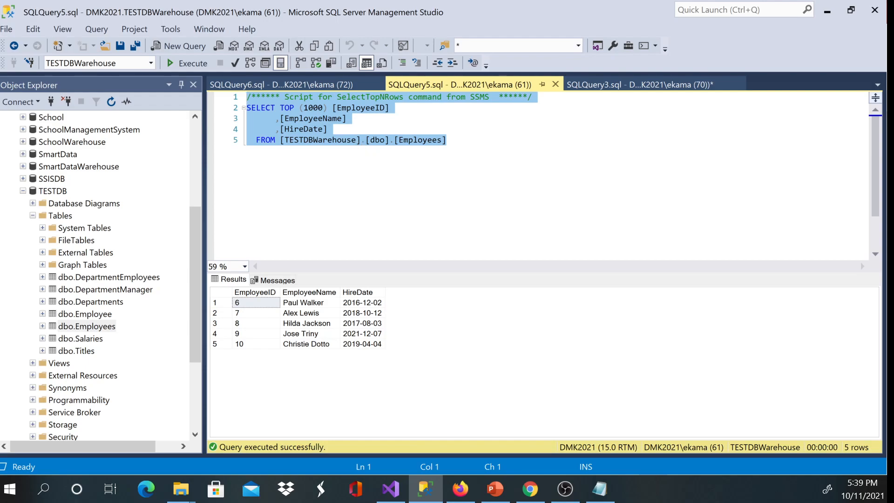
pyautogui.doubleClick(321, 140)
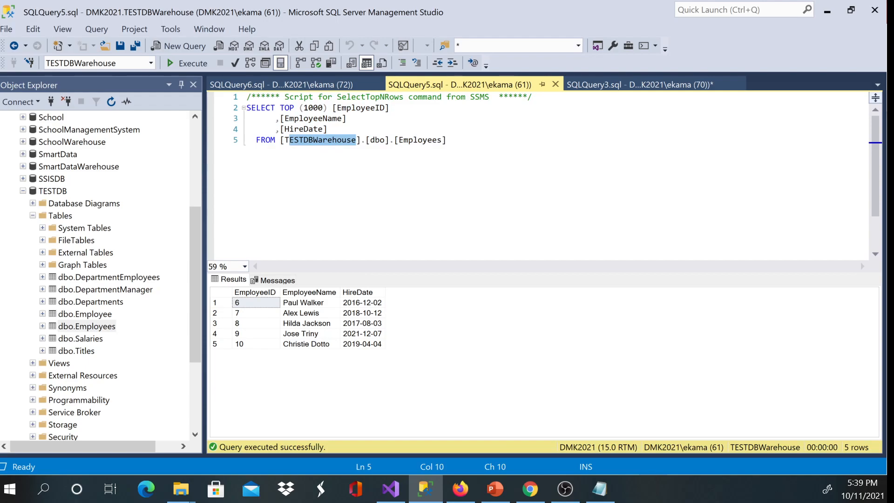
pyautogui.moveTo(253, 308)
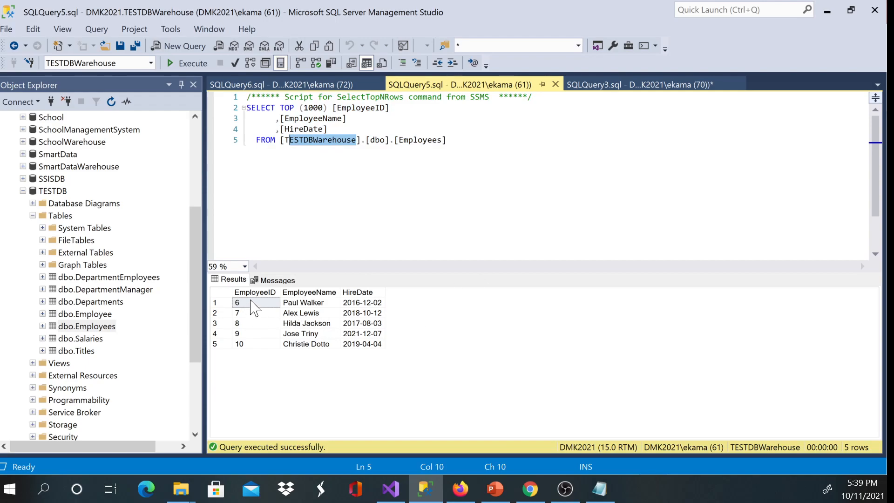
pyautogui.click(239, 344)
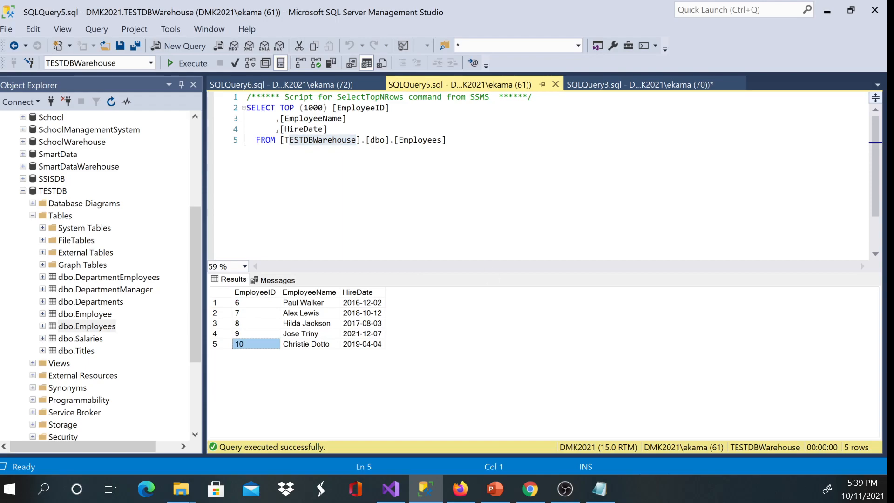
pyautogui.moveTo(399, 434)
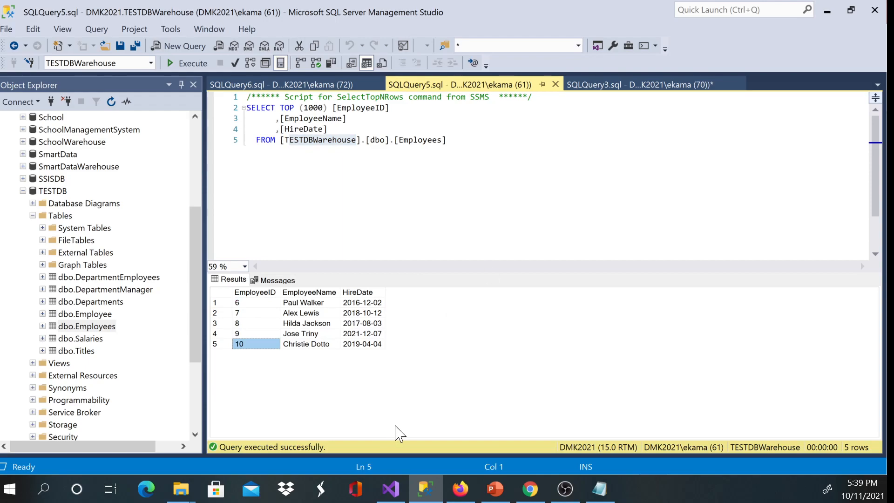
# Step: Bring up the ETLDemo SSIS project and select FlatFileDataExtraction.dtsx in Solution Explorer
pyautogui.click(390, 490)
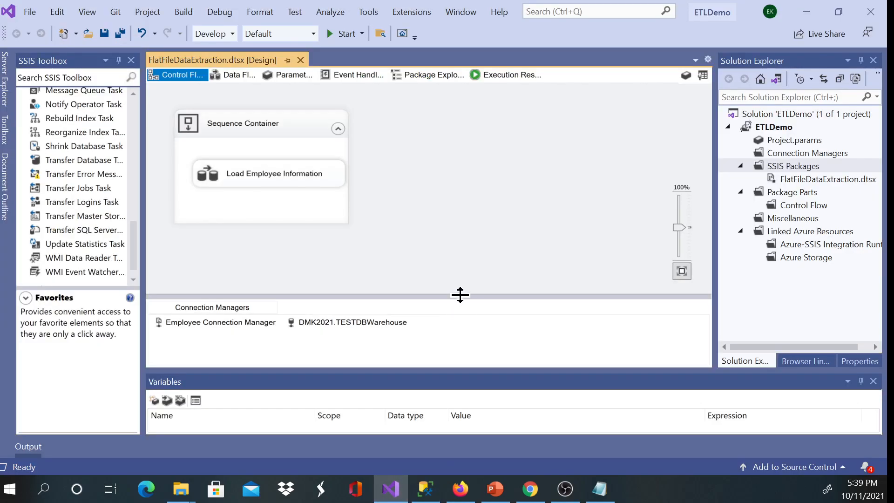
pyautogui.moveTo(437, 236)
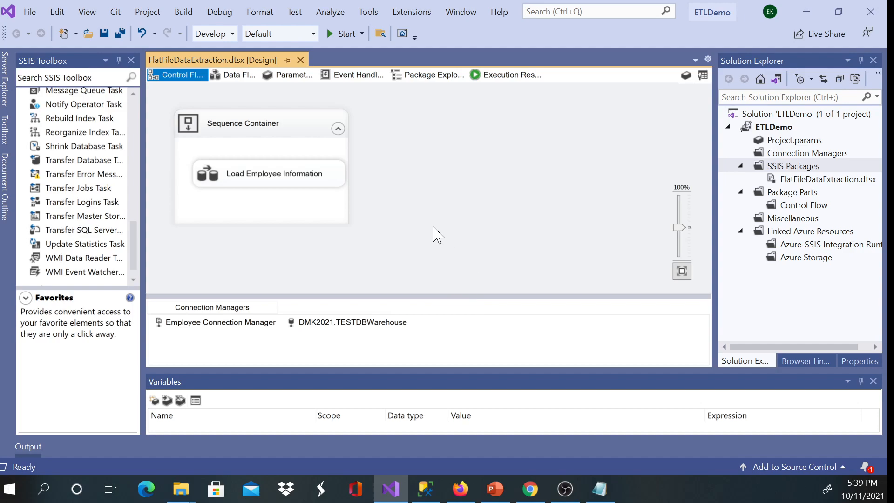
pyautogui.moveTo(244, 191)
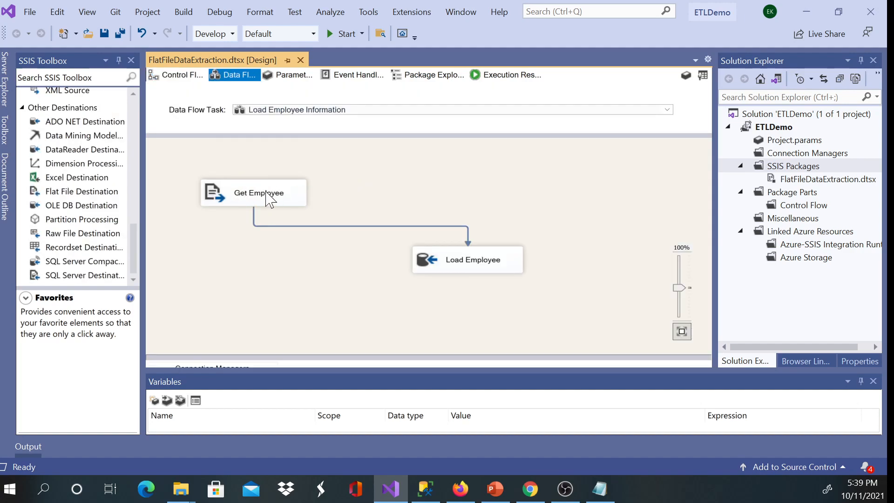
pyautogui.click(258, 192)
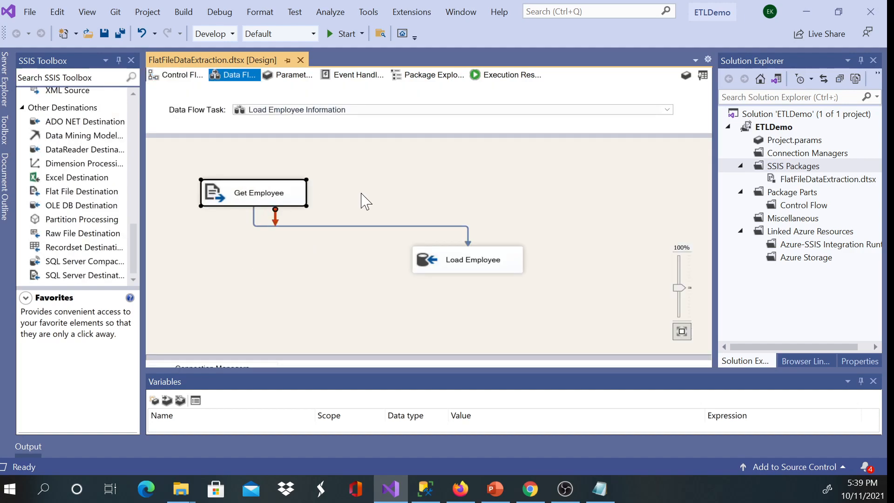
pyautogui.moveTo(374, 202)
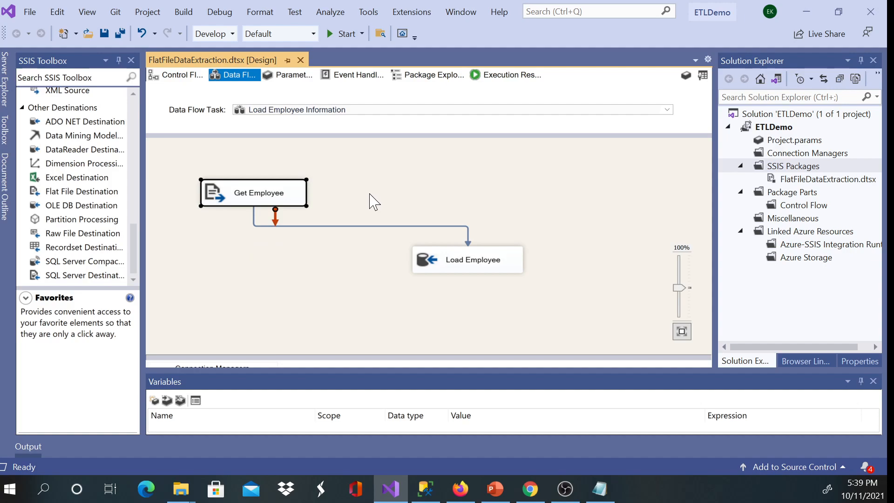
pyautogui.moveTo(299, 200)
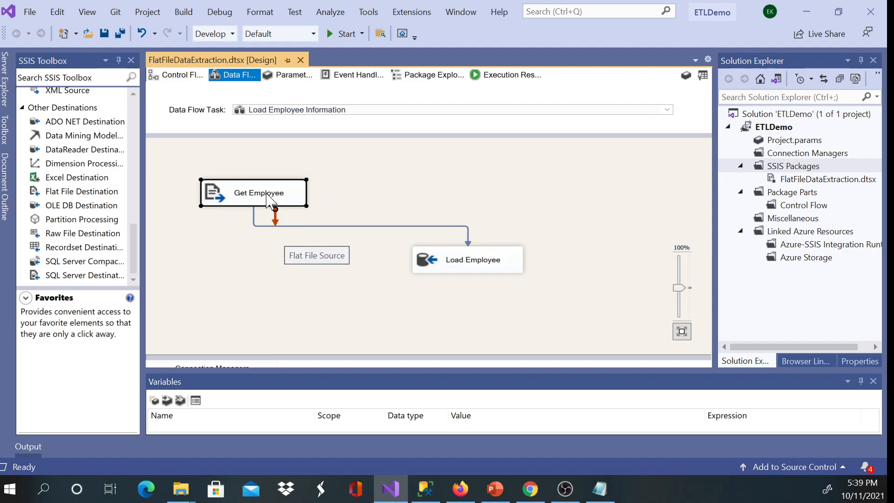
pyautogui.click(181, 74)
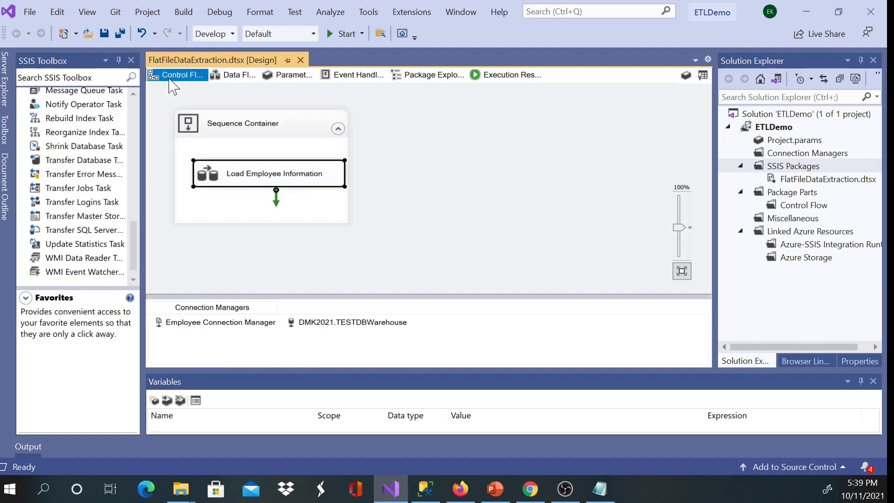
pyautogui.click(253, 234)
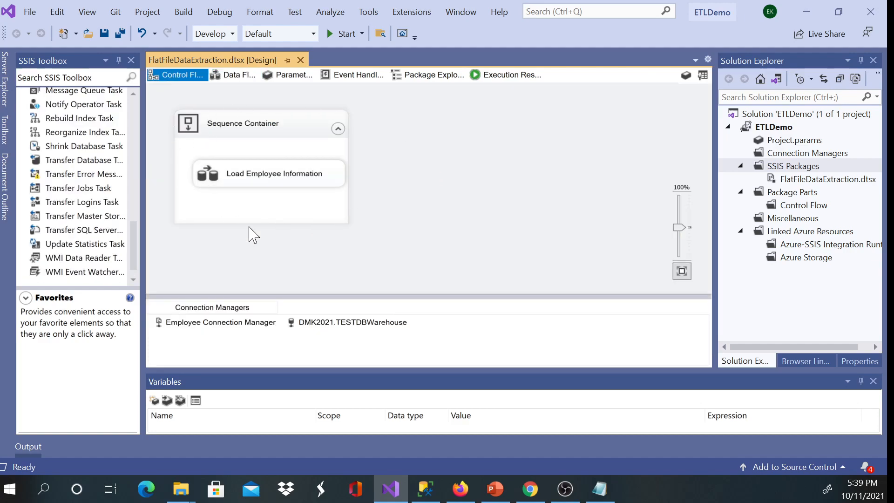
pyautogui.moveTo(435, 177)
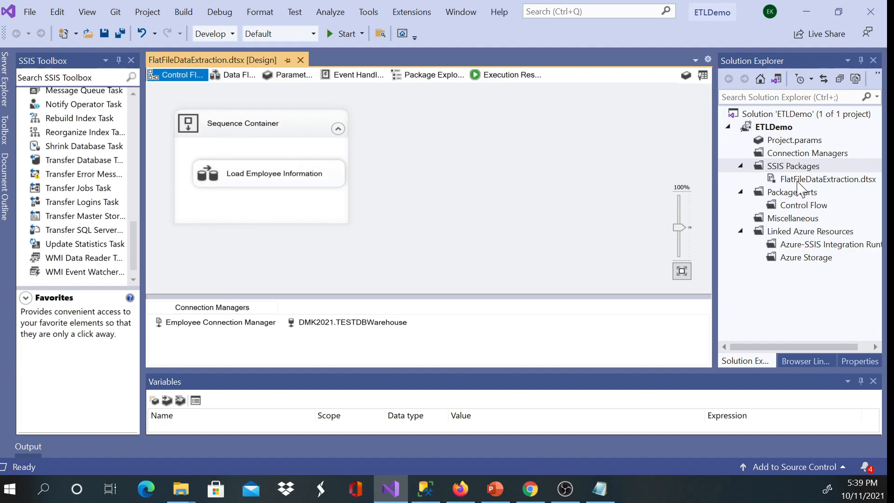
pyautogui.click(828, 179)
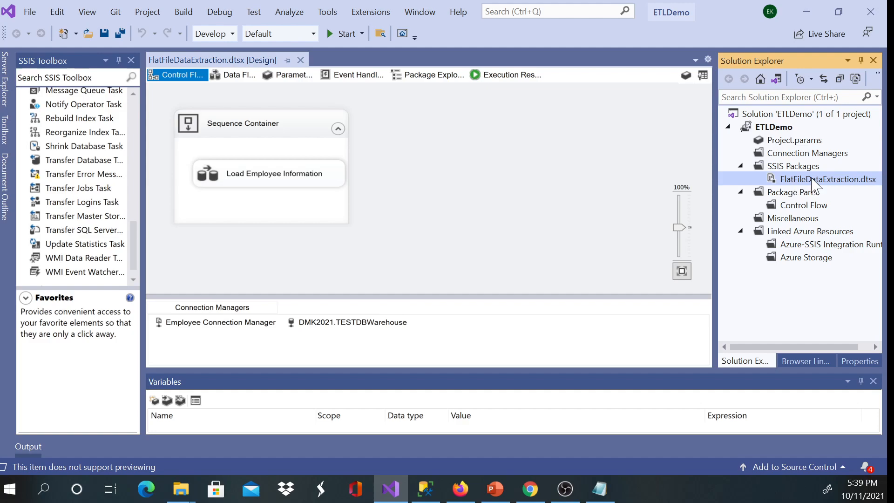
pyautogui.moveTo(792, 186)
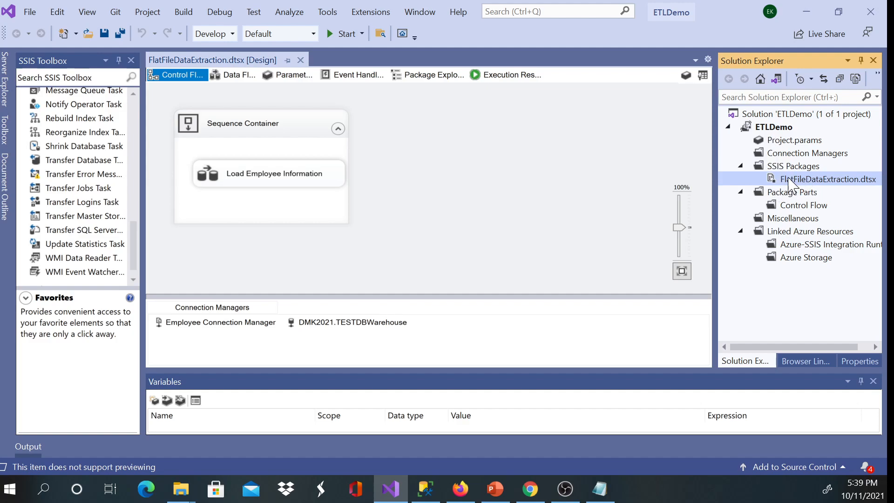
# Step: Copy FlatFileDataExtraction.dtsx and paste the copy into the SSIS Packages folder
pyautogui.rightClick(828, 179)
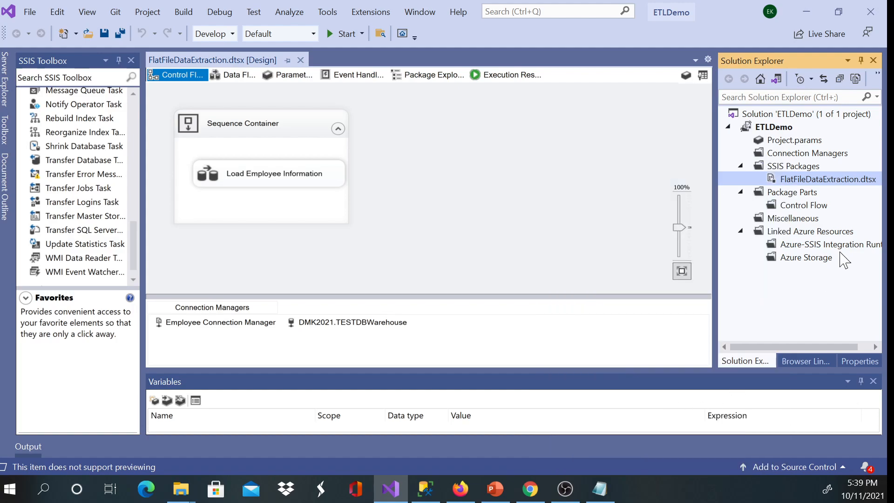
pyautogui.rightClick(792, 166)
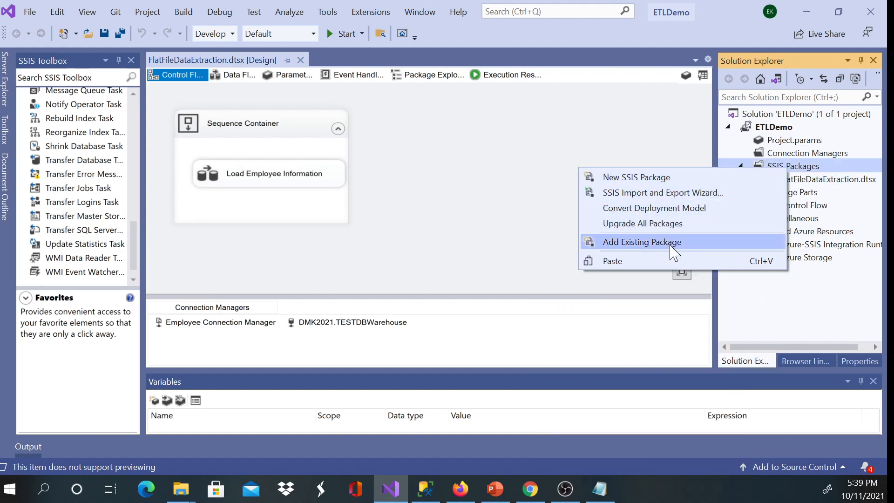
pyautogui.click(642, 242)
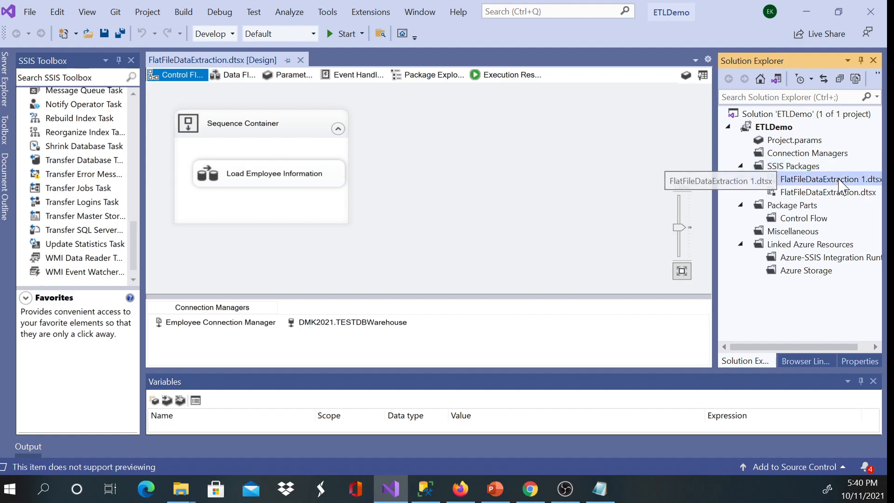
pyautogui.moveTo(850, 188)
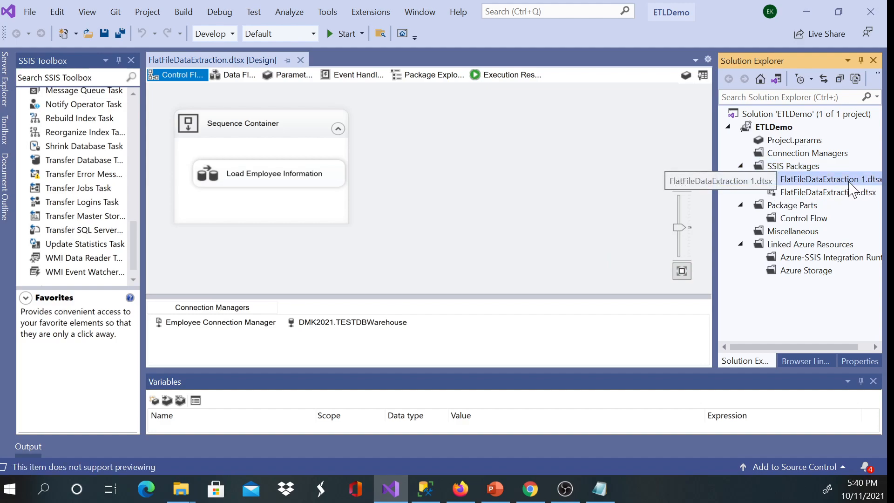
# Step: Rename the copied package to SQLDBDataExtraction.dtsx
pyautogui.rightClick(831, 179)
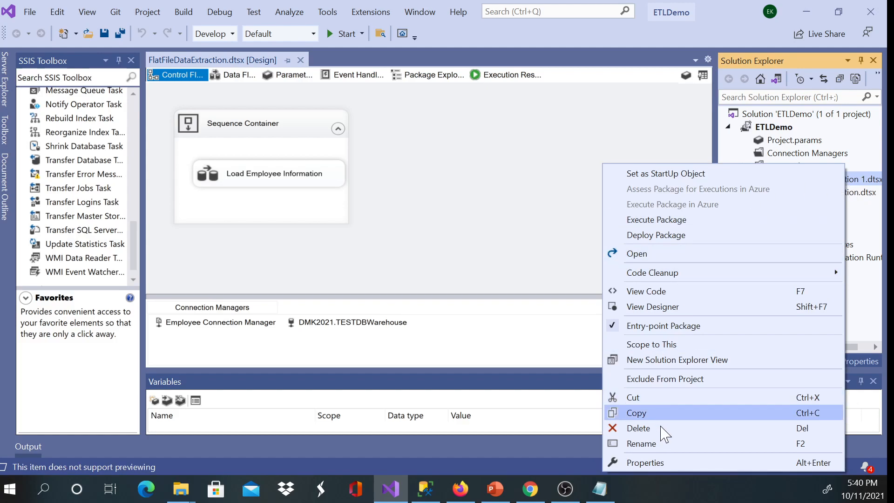
pyautogui.click(637, 413)
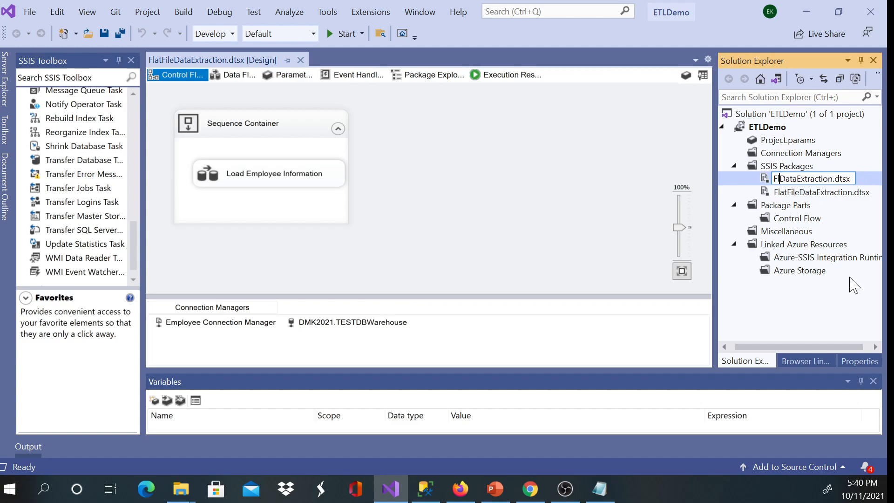
pyautogui.write('SQLDB')
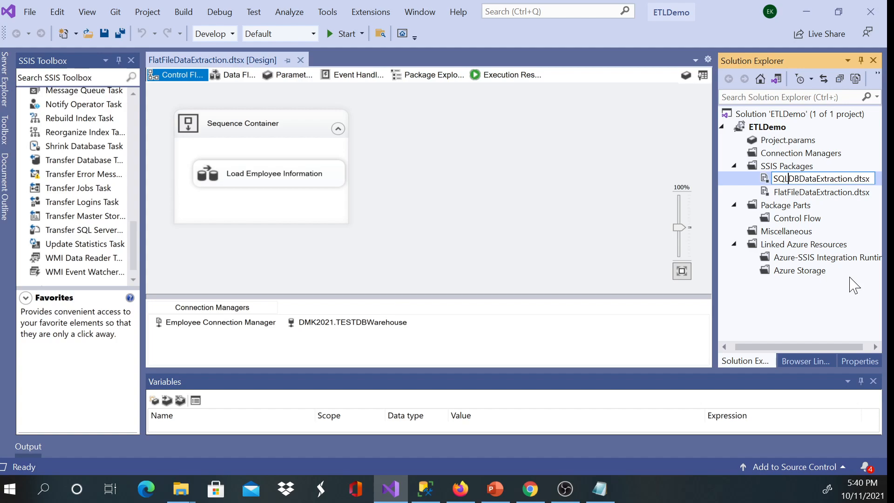
pyautogui.moveTo(828, 206)
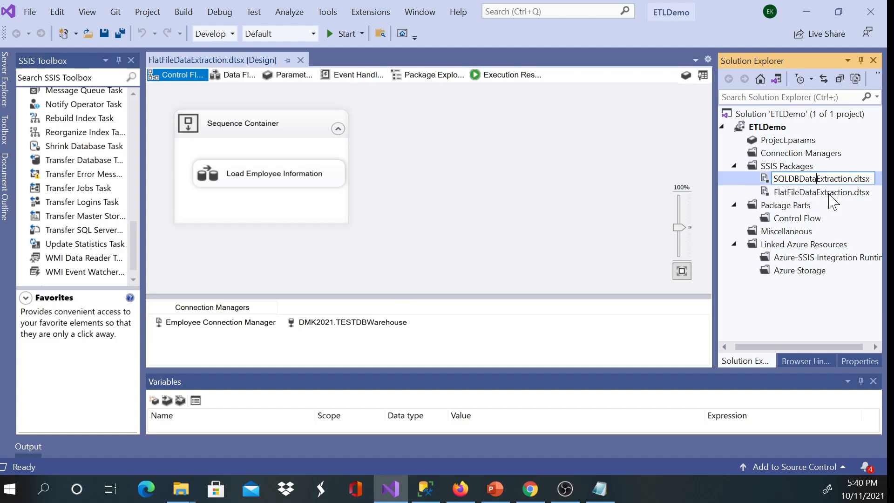
# Step: Open SQLDBDataExtraction.dtsx and its Load Employee Information data flow
pyautogui.doubleClick(821, 179)
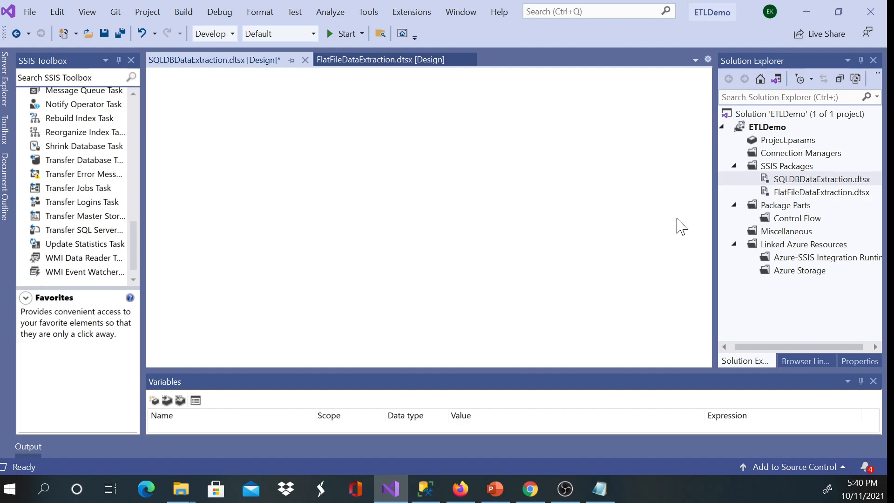
pyautogui.moveTo(256, 67)
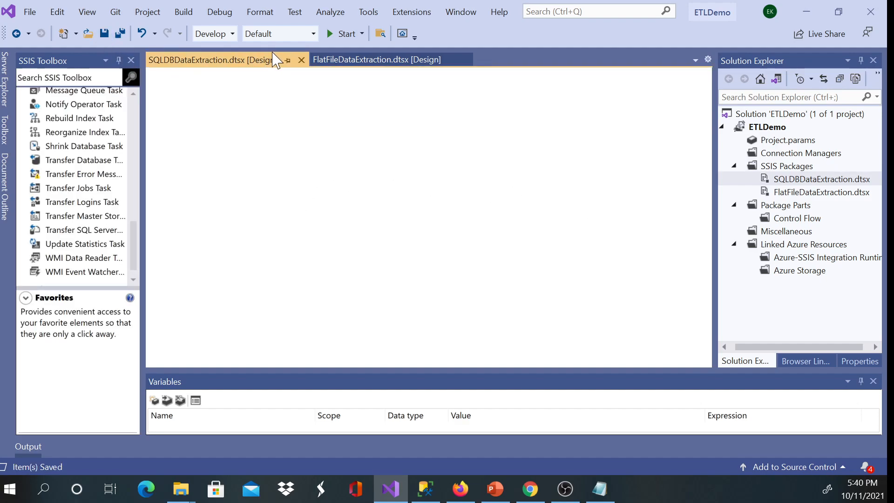
pyautogui.click(375, 59)
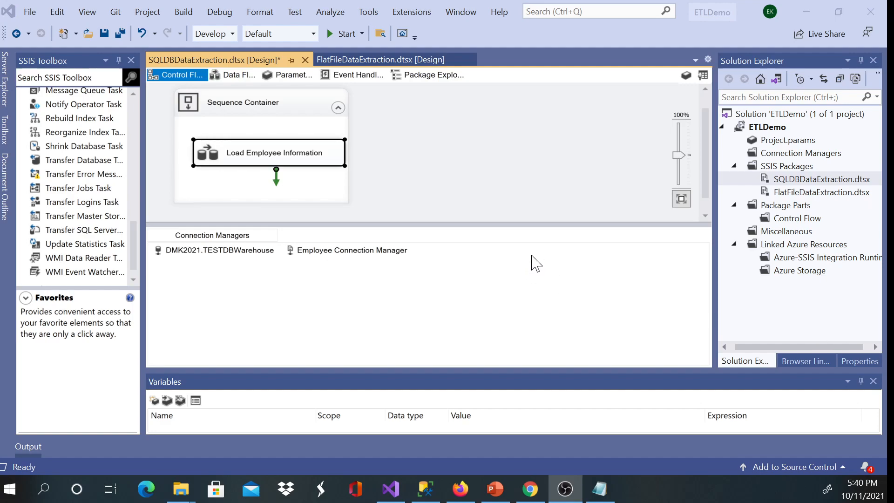
pyautogui.moveTo(242, 178)
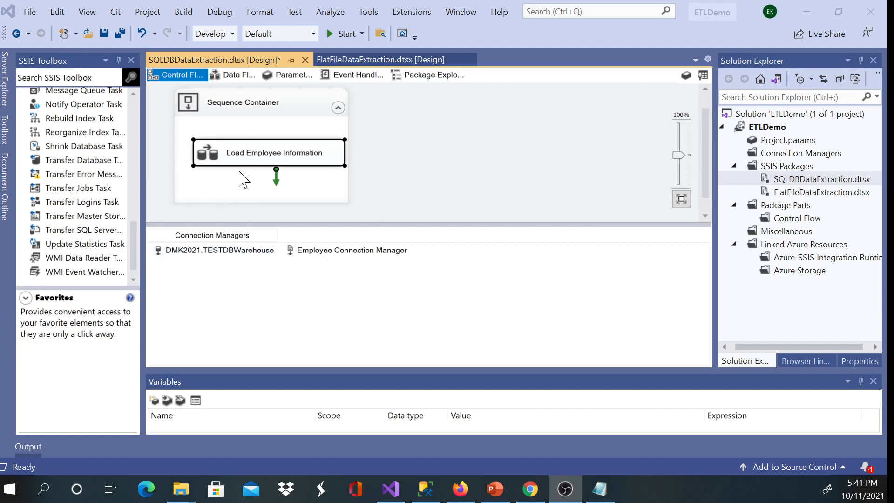
pyautogui.click(234, 75)
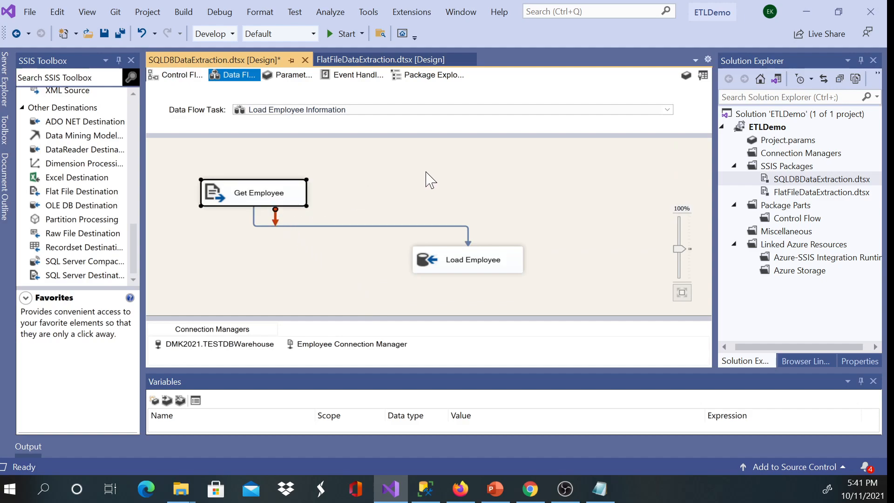
# Step: Replace the flat file source with an OLE DB source named Get Employee
pyautogui.press('Delete')
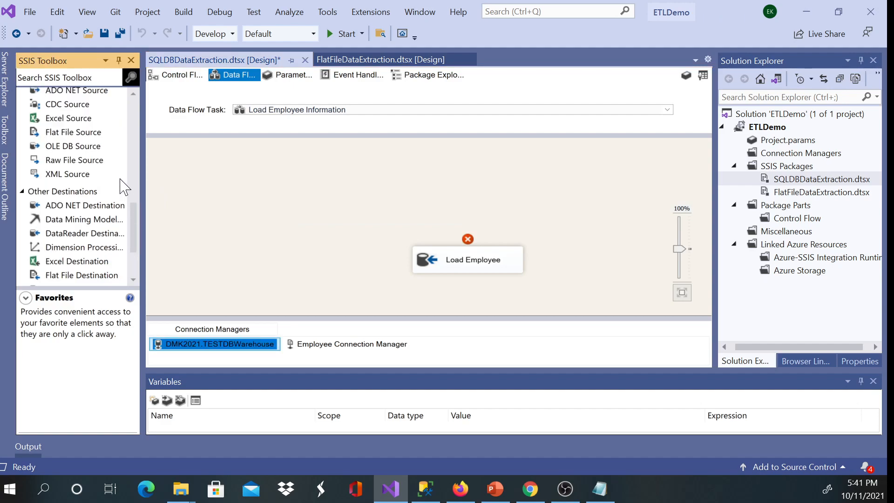
pyautogui.scroll(3)
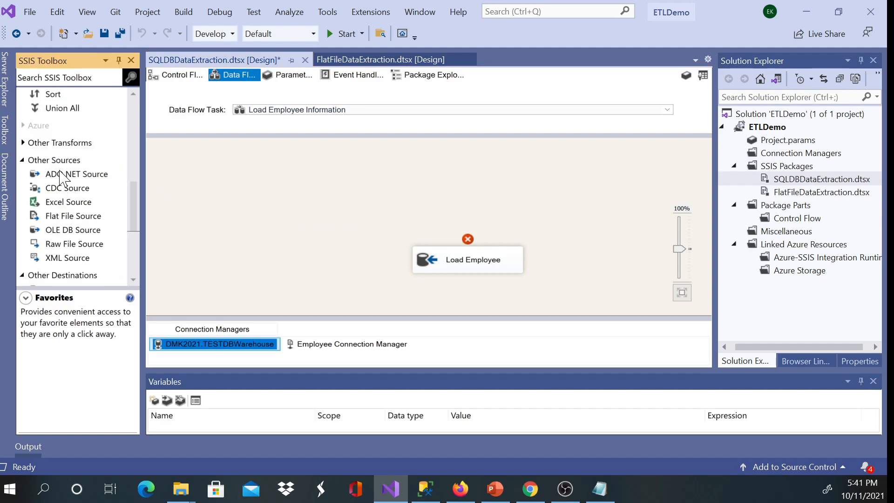
pyautogui.click(73, 230)
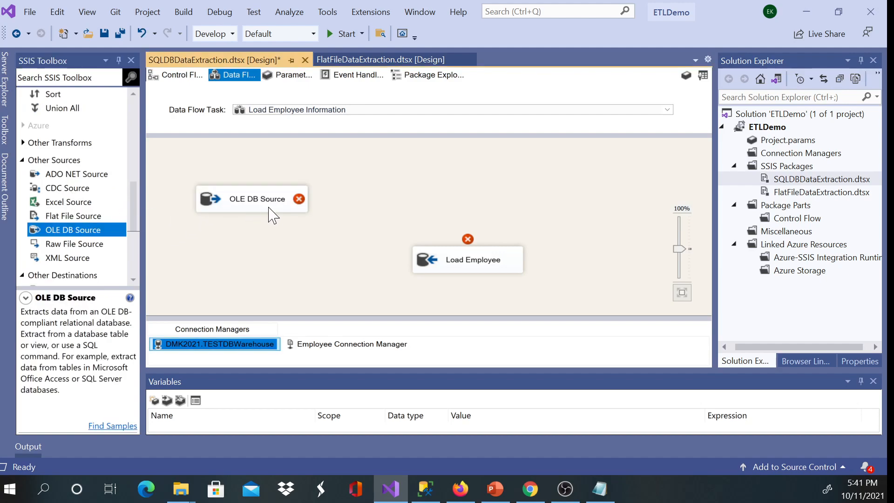
pyautogui.click(257, 199)
pyautogui.write('Get Employee')
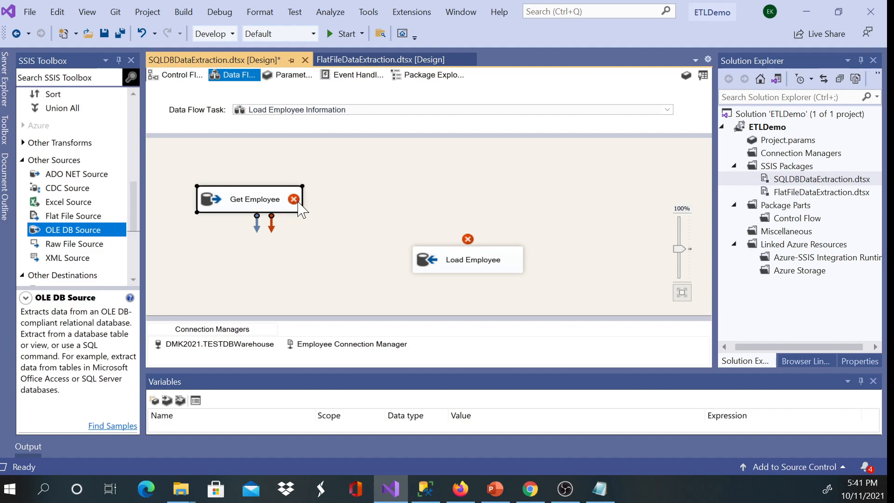
pyautogui.moveTo(294, 199)
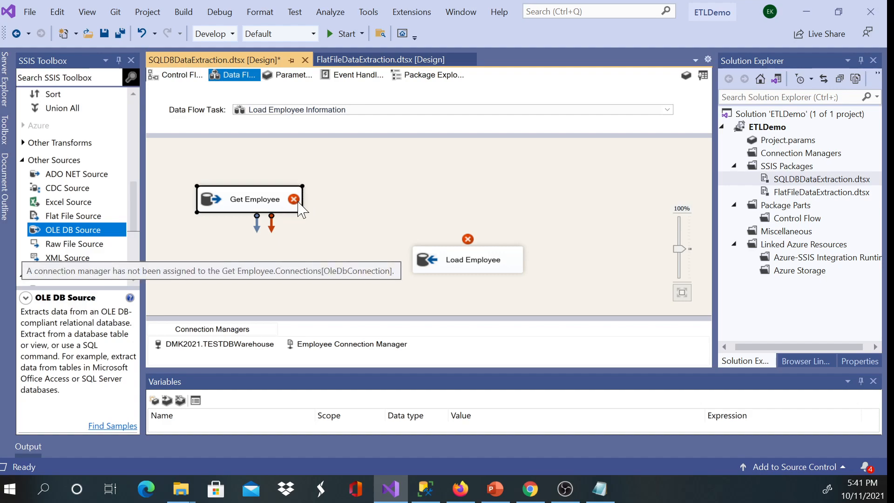
# Step: Open Get Employee's source editor and start creating a new connection manager
pyautogui.doubleClick(249, 199)
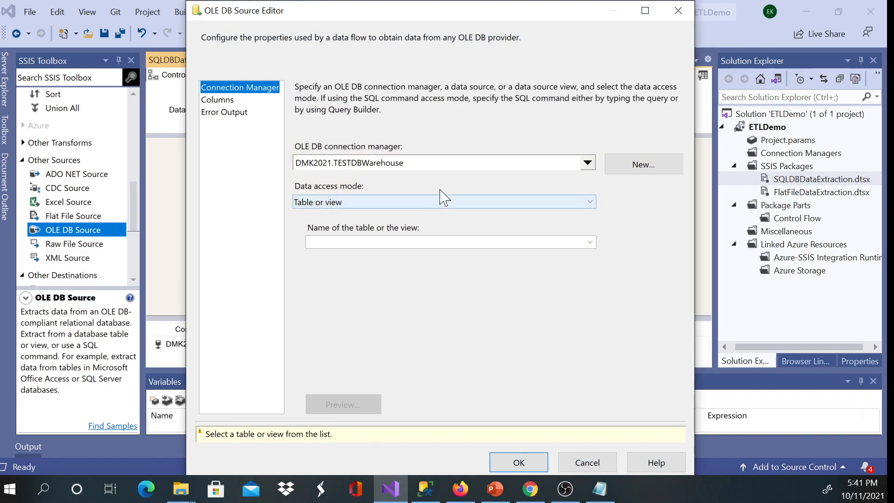
pyautogui.moveTo(573, 171)
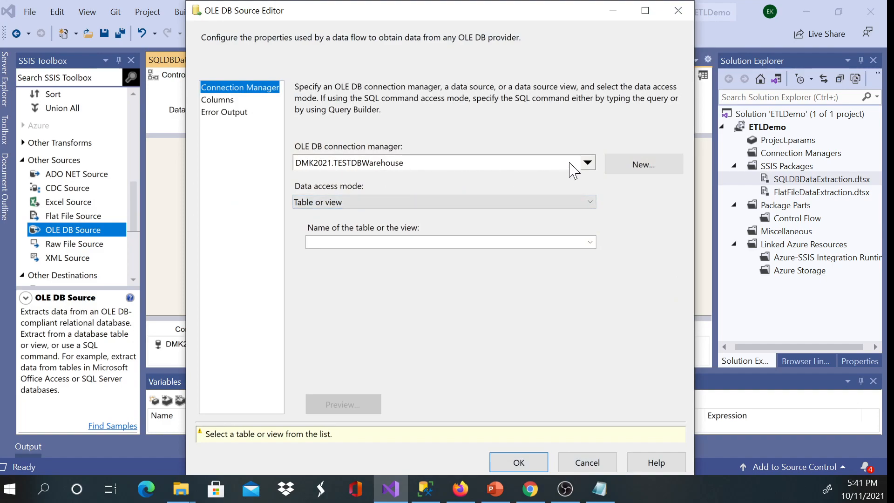
pyautogui.click(587, 163)
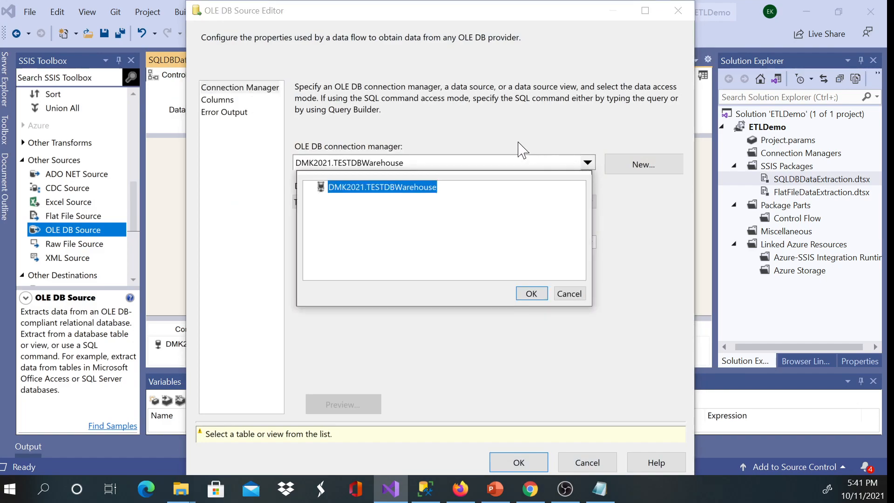
pyautogui.moveTo(382, 194)
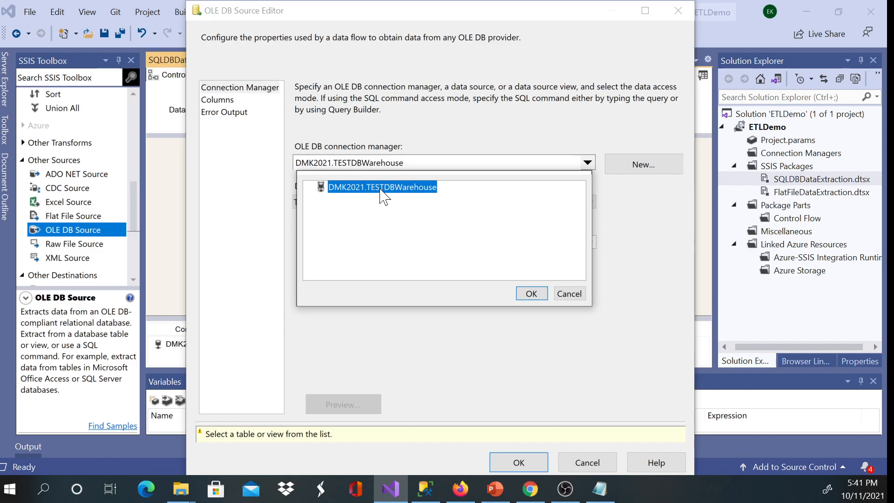
pyautogui.moveTo(489, 161)
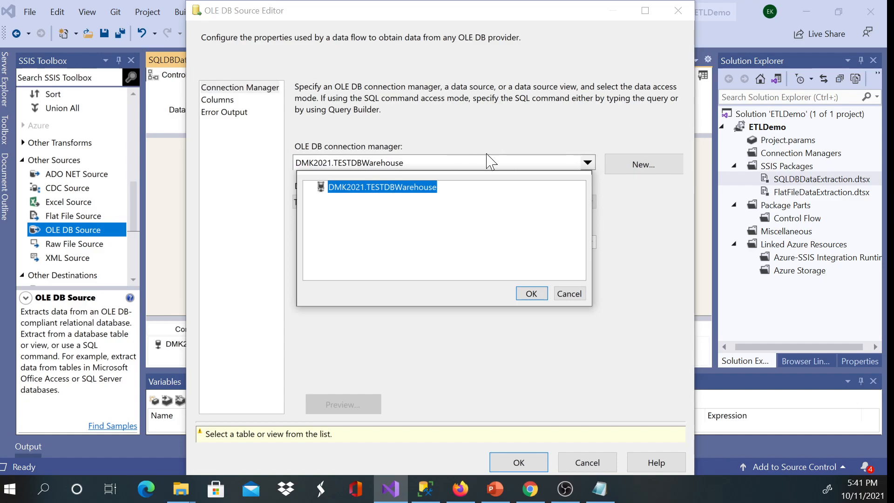
pyautogui.click(530, 293)
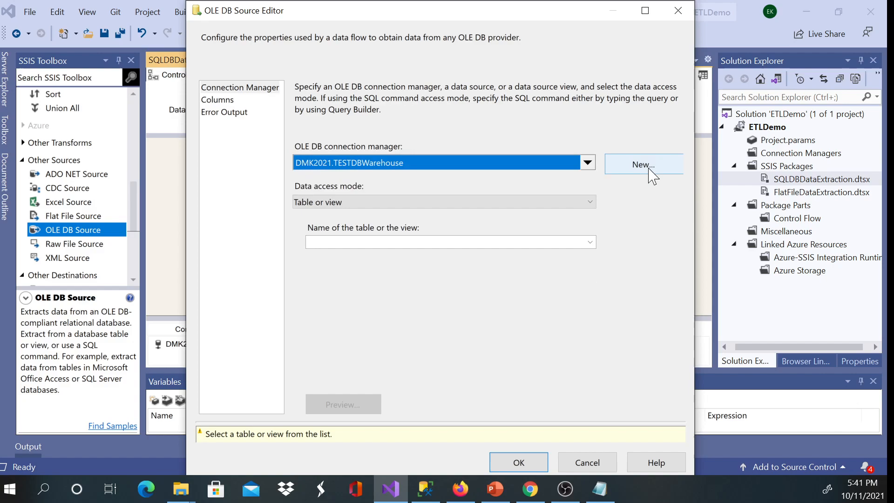
pyautogui.click(643, 165)
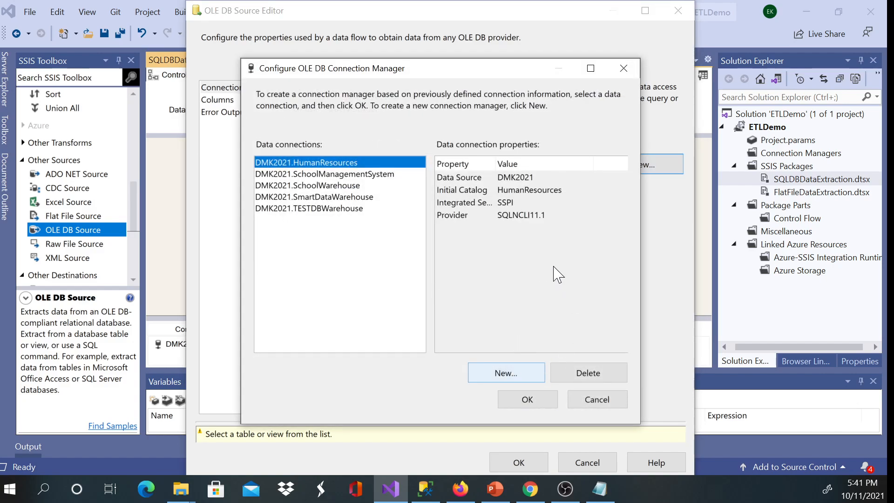
# Step: Create and test a new connection to server DMK2021, database TESTDB
pyautogui.click(505, 373)
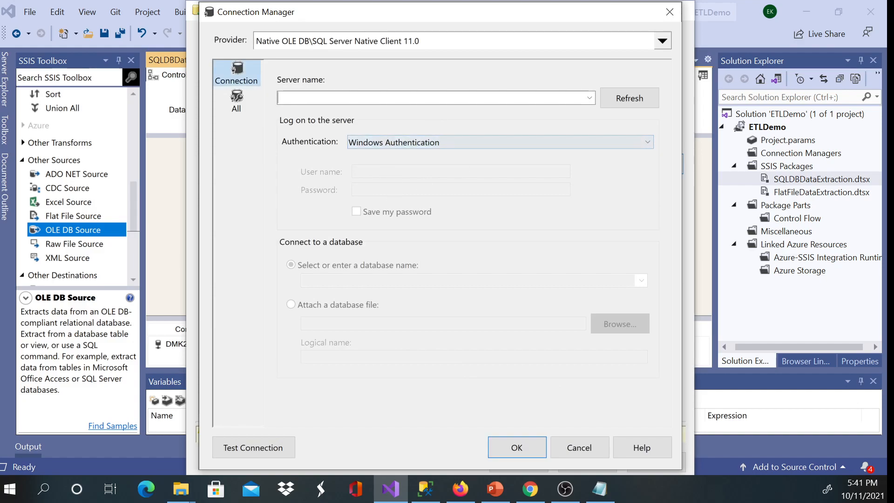
pyautogui.write('DMK')
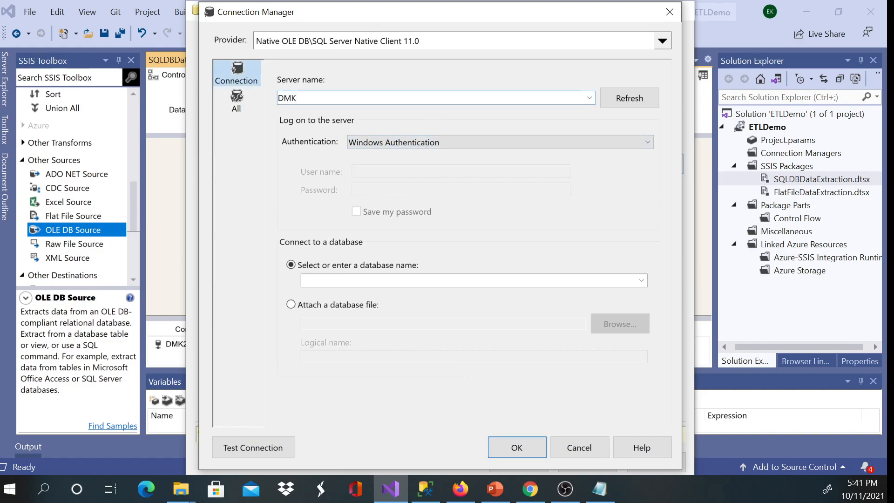
pyautogui.write('2021')
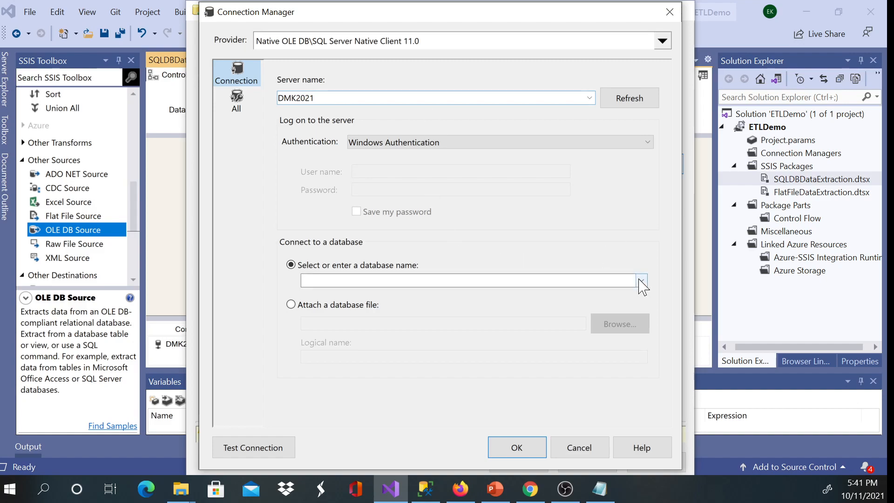
pyautogui.click(641, 280)
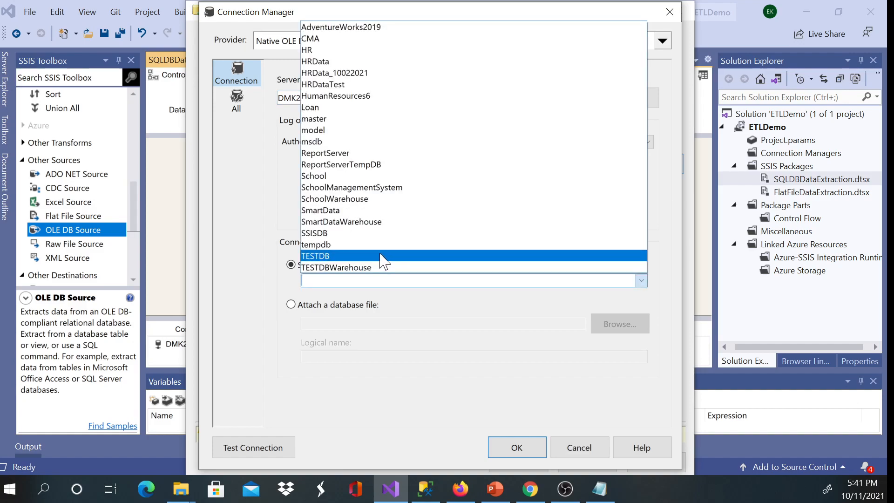
pyautogui.click(253, 447)
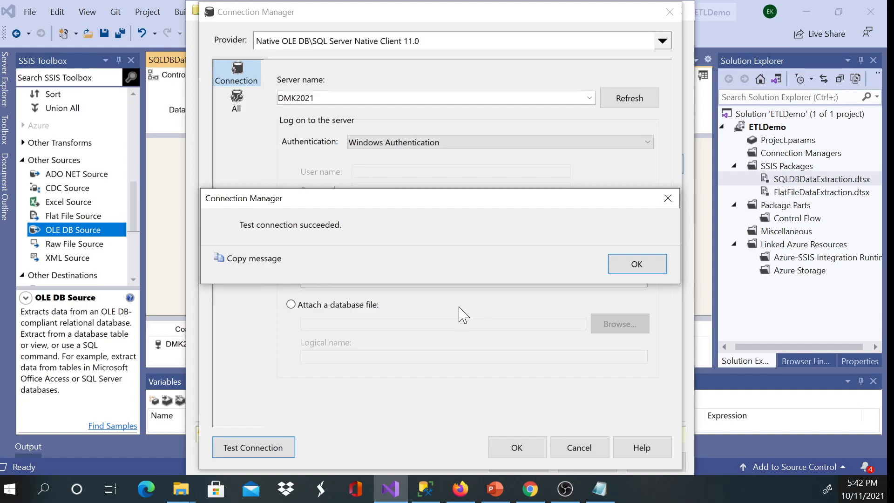
pyautogui.moveTo(328, 248)
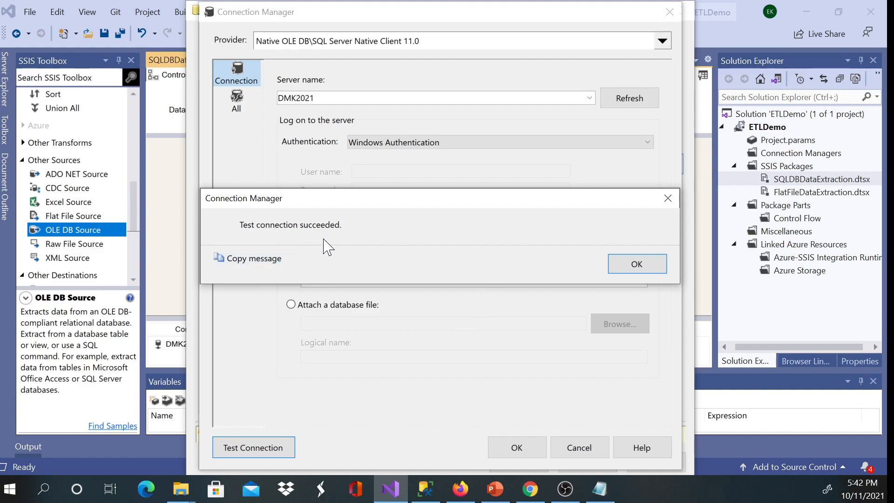
pyautogui.click(636, 264)
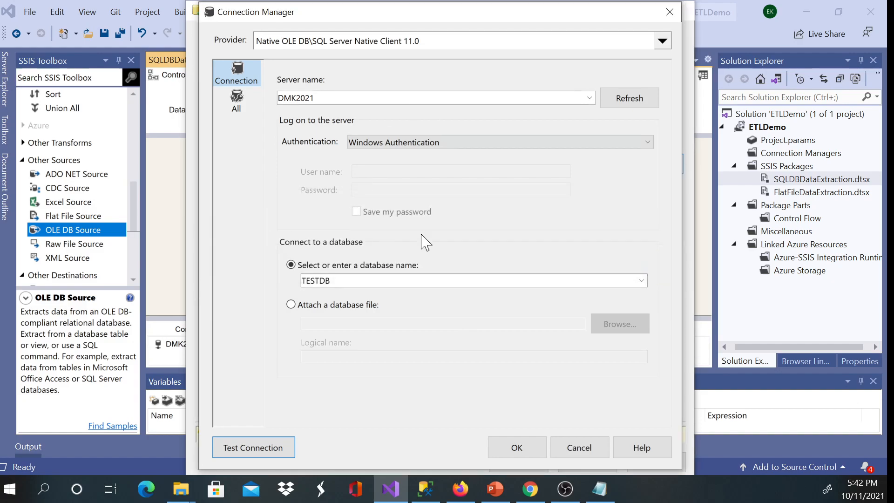
pyautogui.click(515, 447)
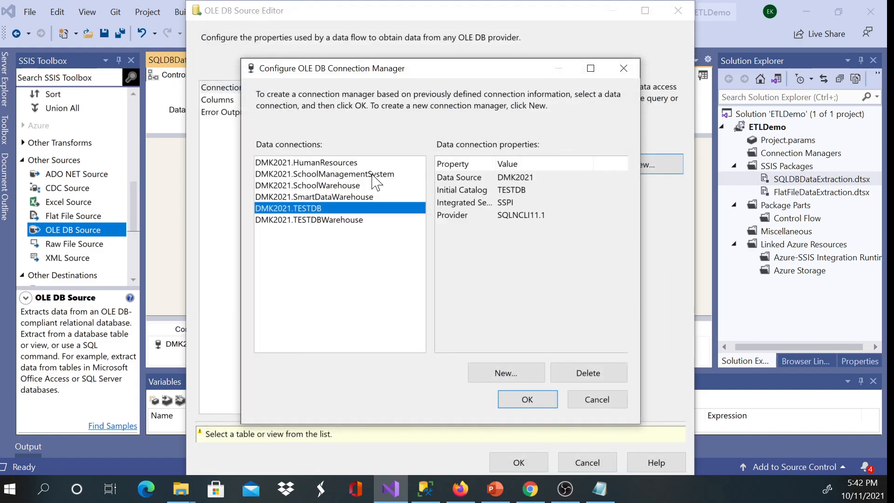
pyautogui.moveTo(527, 399)
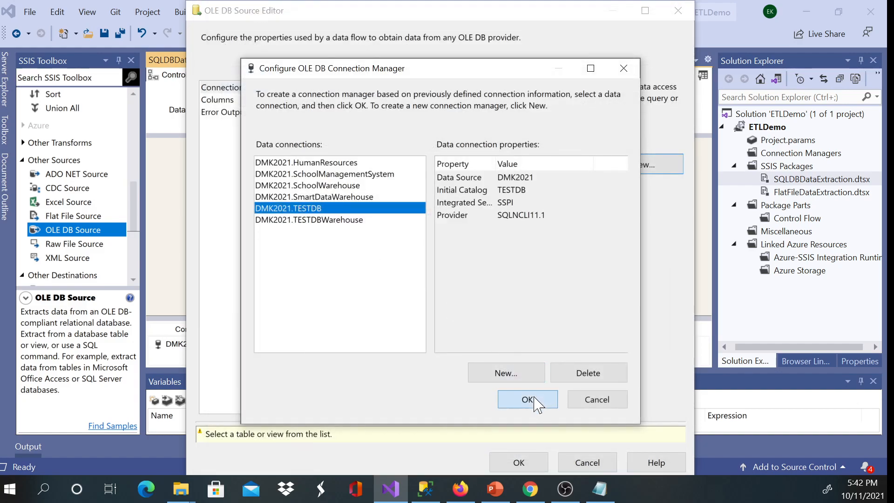
# Step: Set Get Employee to read [dbo].[Employees] through the DMK2021.TESTDB connection
pyautogui.click(527, 399)
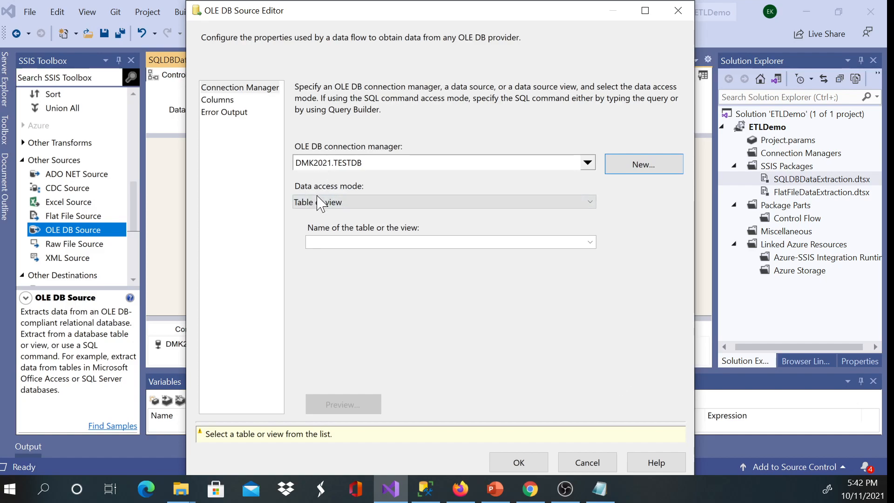
pyautogui.moveTo(602, 253)
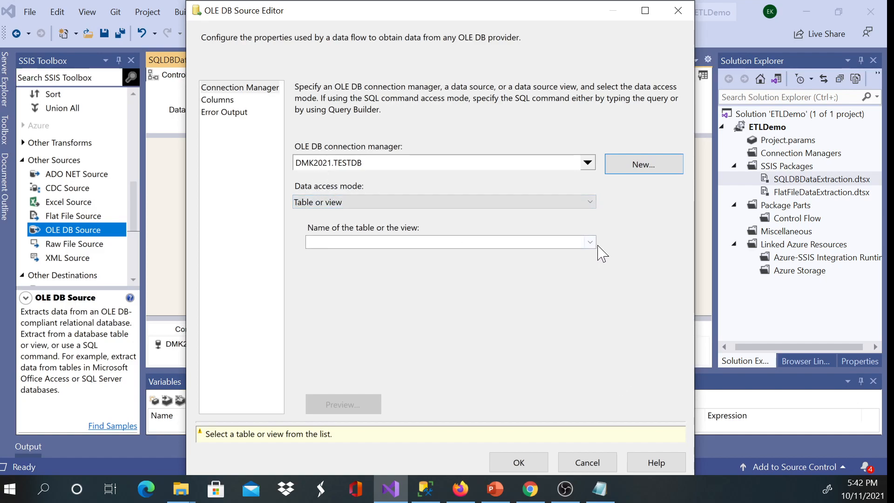
pyautogui.click(590, 241)
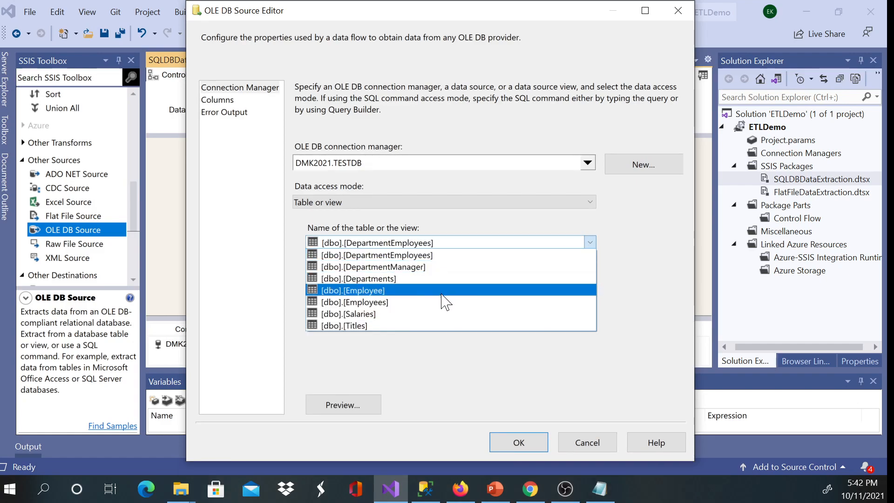
pyautogui.click(354, 302)
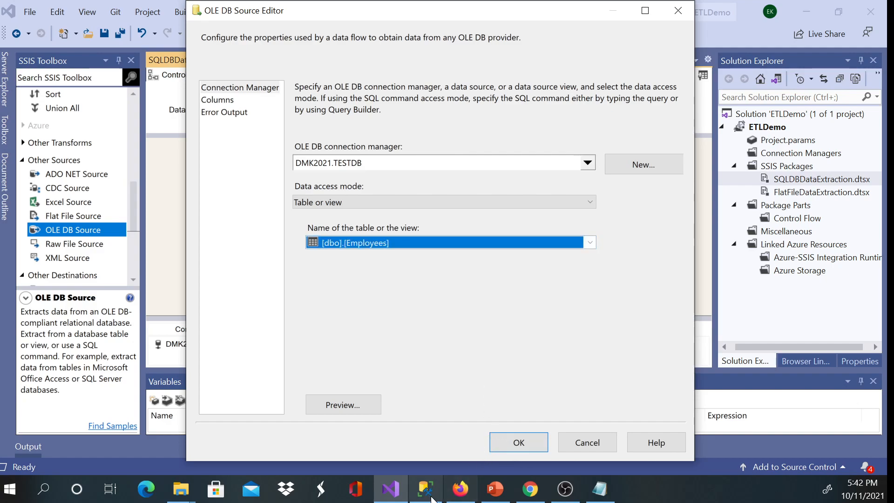
pyautogui.click(425, 488)
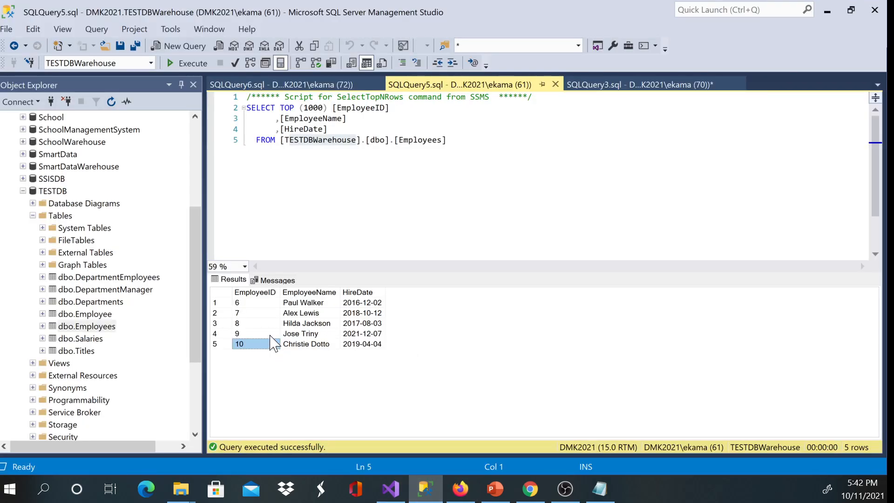
pyautogui.moveTo(305, 94)
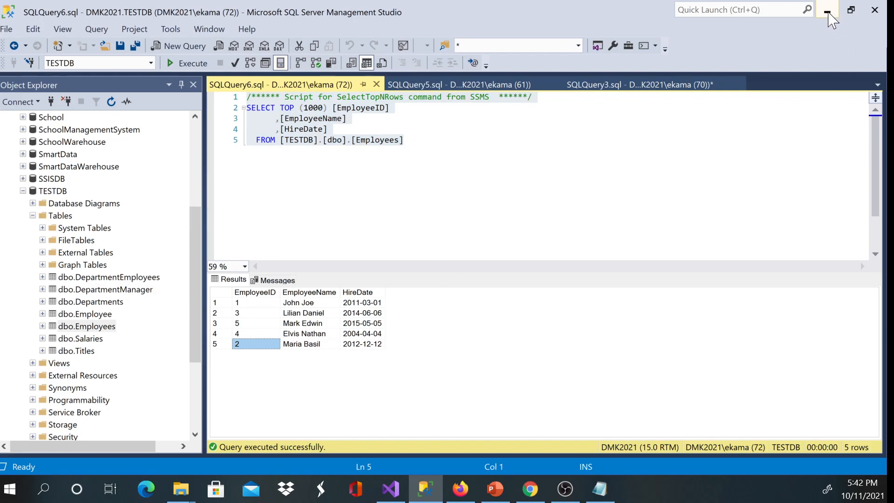
# Step: Minimize Management Studio after reviewing the Employees rows and return to the package
pyautogui.click(391, 488)
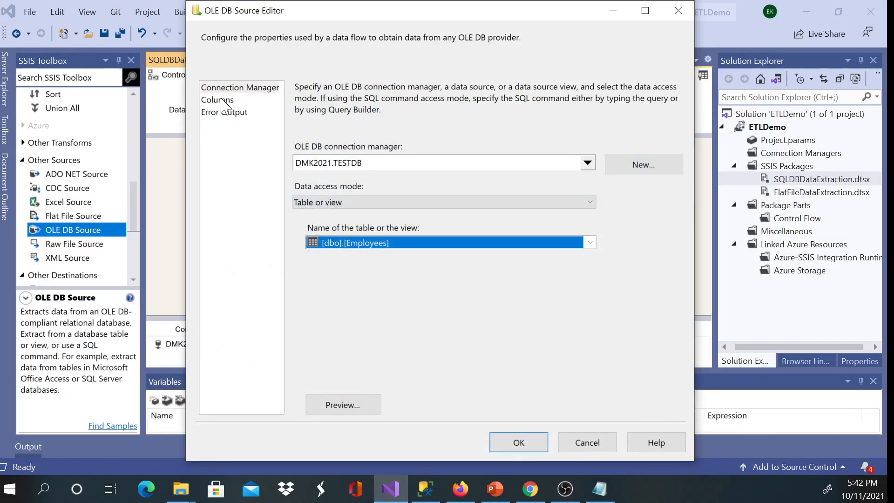
# Step: Connect Get Employee to Load Employee and confirm its EmployeeID, EmployeeName, HireDate mappings
pyautogui.click(217, 99)
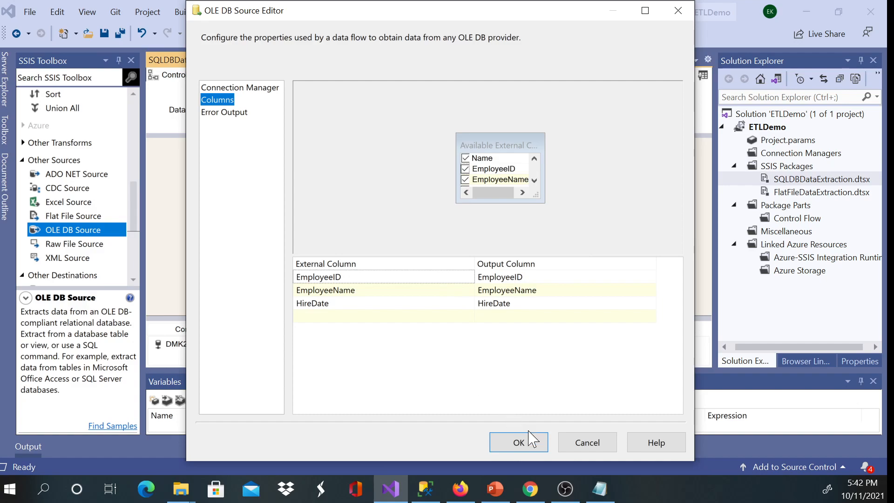
pyautogui.click(518, 442)
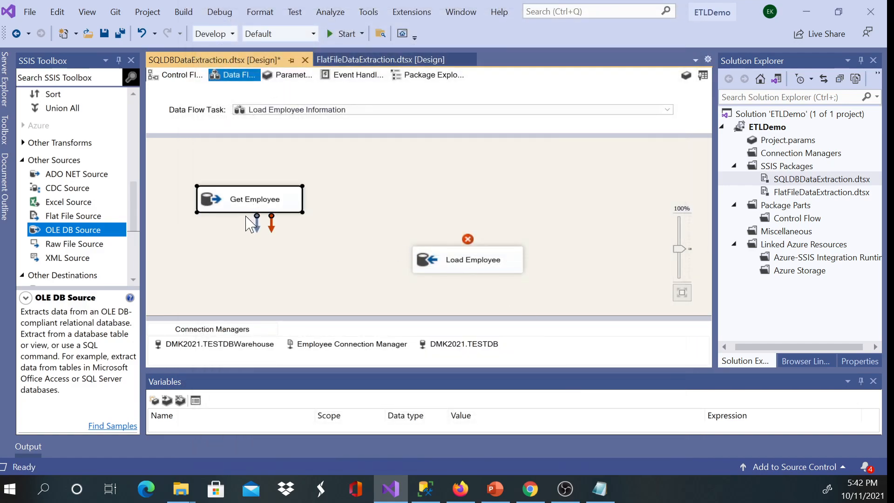
pyautogui.moveTo(265, 237)
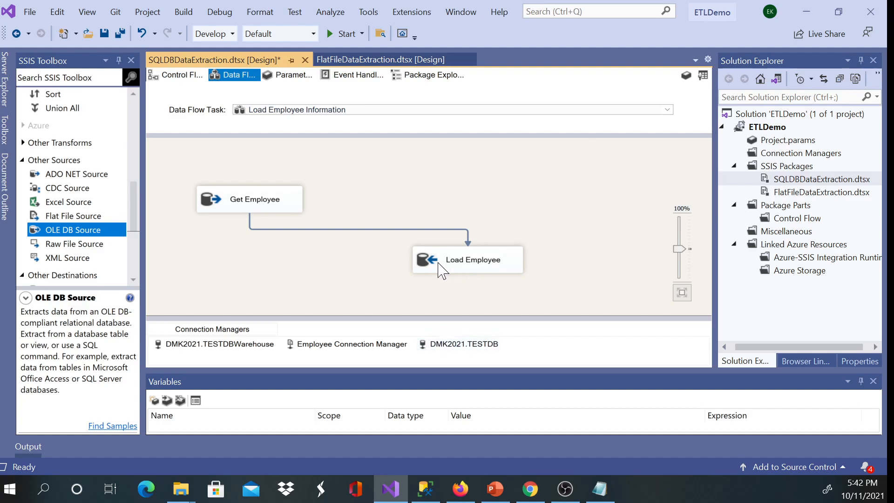
pyautogui.doubleClick(472, 259)
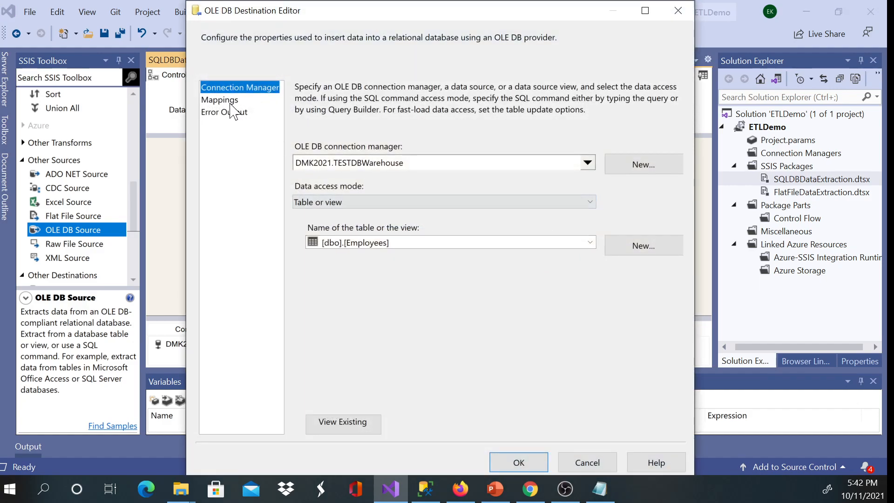
pyautogui.click(219, 100)
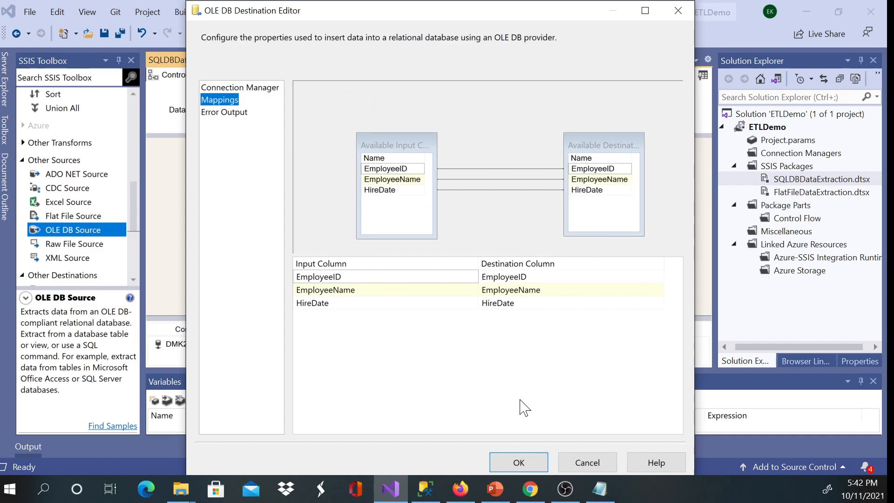
pyautogui.click(517, 462)
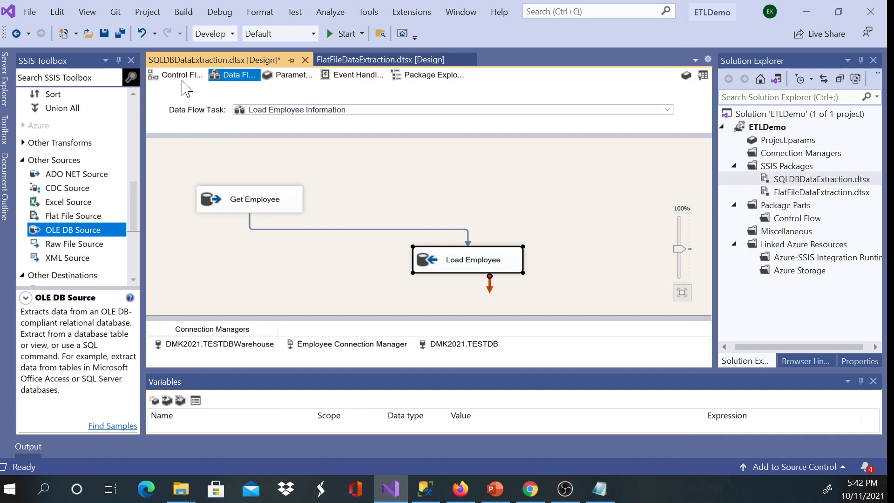
pyautogui.click(182, 74)
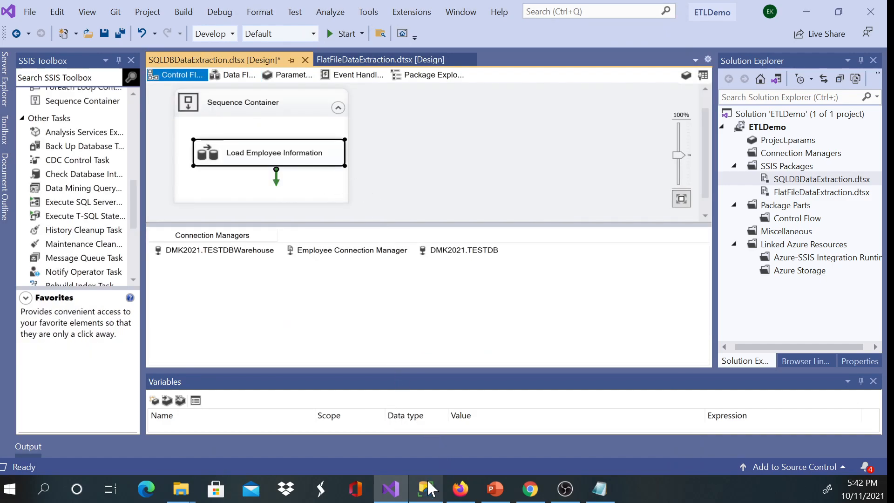
pyautogui.click(424, 489)
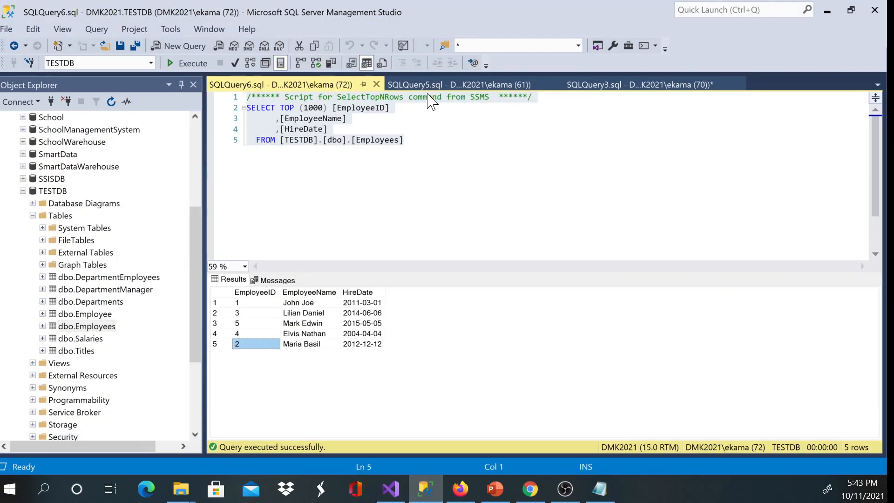
pyautogui.click(447, 84)
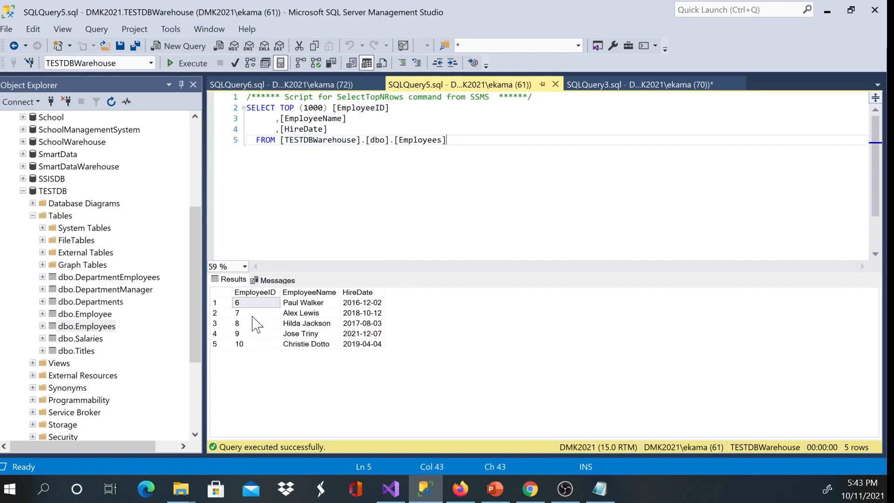
pyautogui.click(239, 344)
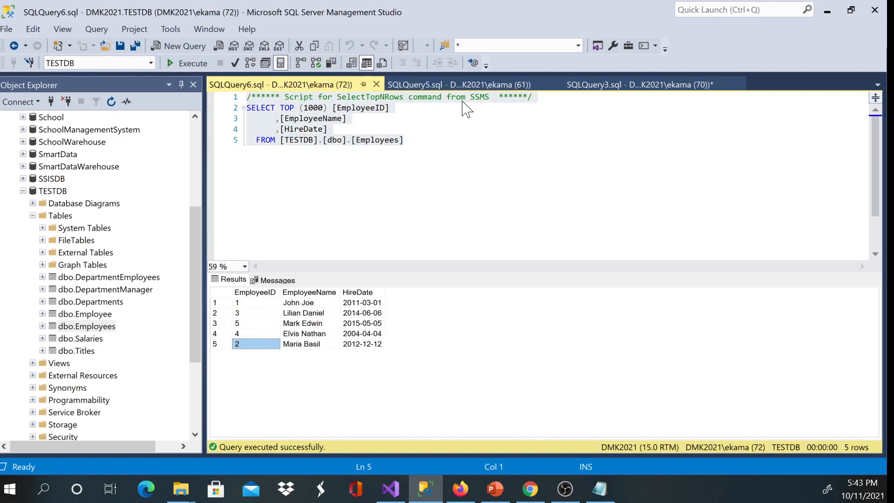
pyautogui.click(450, 85)
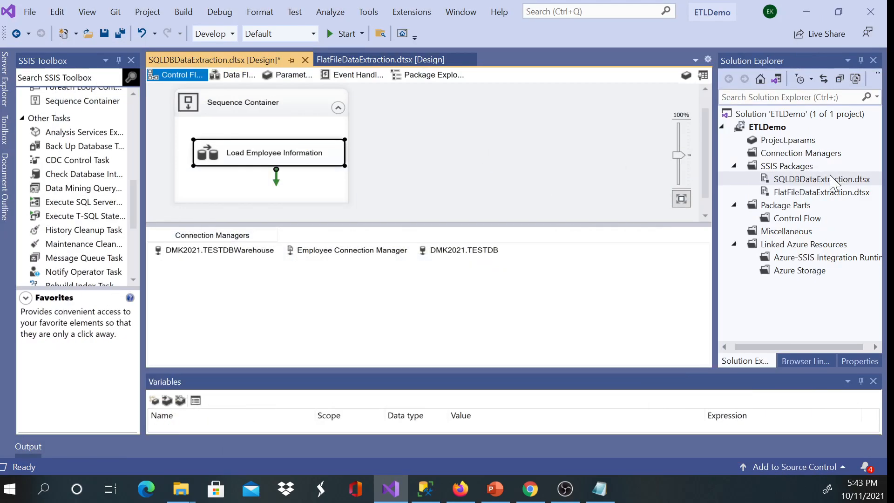
# Step: Execute SQLDBDataExtraction.dtsx and view the data flow results showing 5 rows moved
pyautogui.rightClick(821, 179)
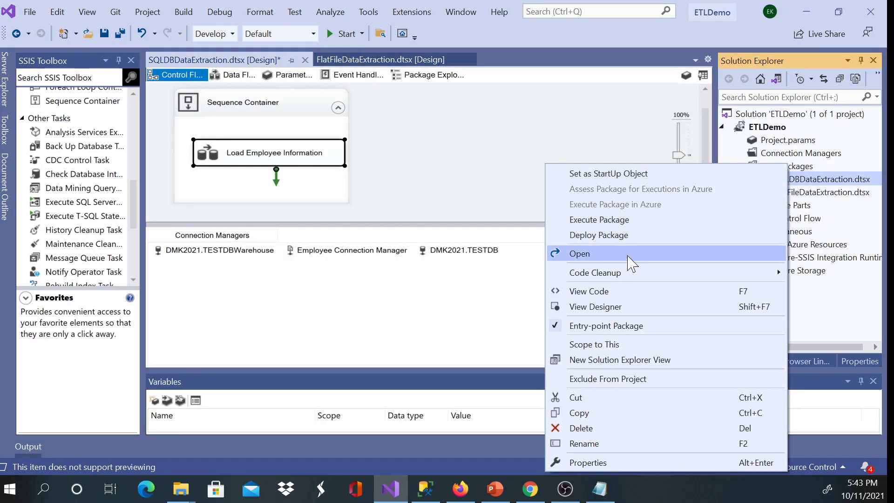
pyautogui.click(579, 254)
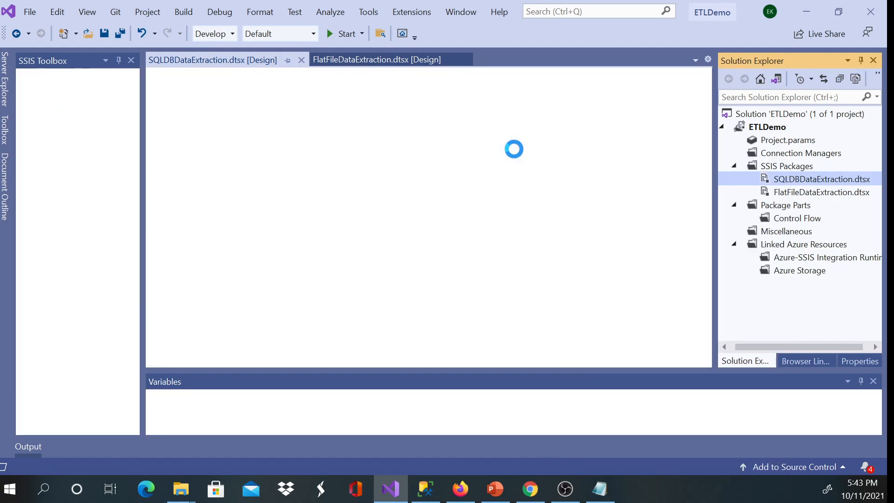
pyautogui.click(340, 34)
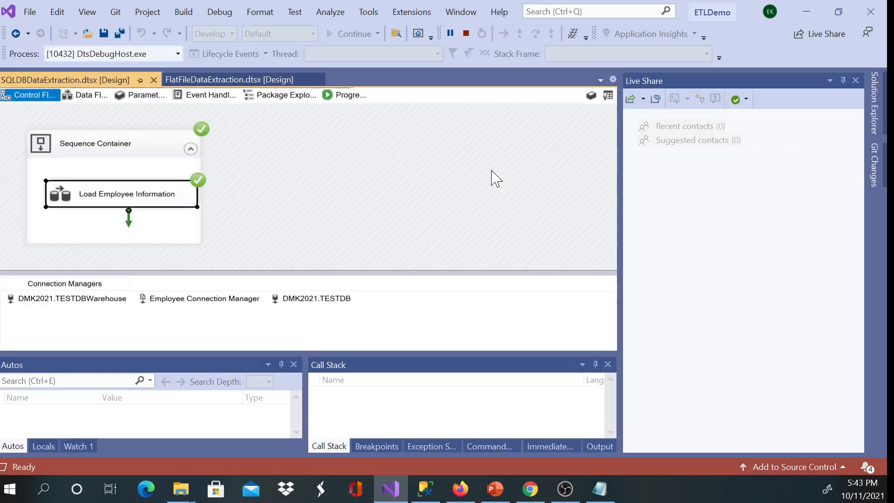
pyautogui.click(88, 94)
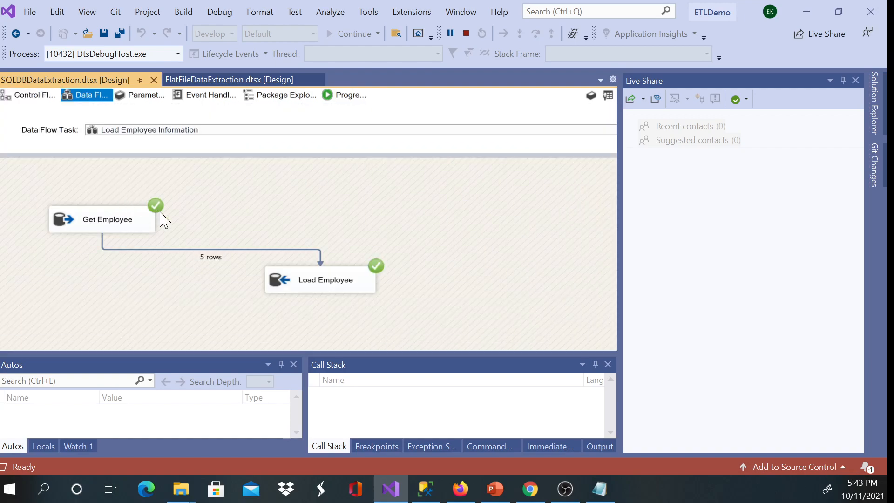
pyautogui.moveTo(268, 265)
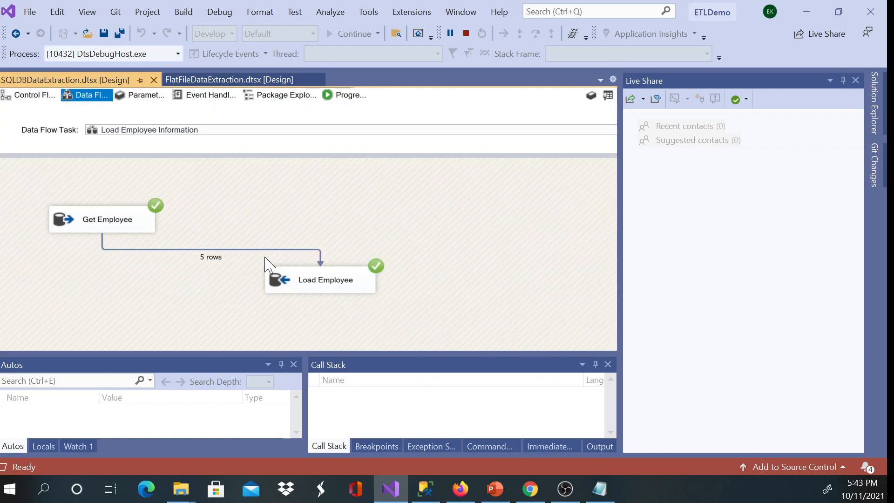
pyautogui.moveTo(425, 489)
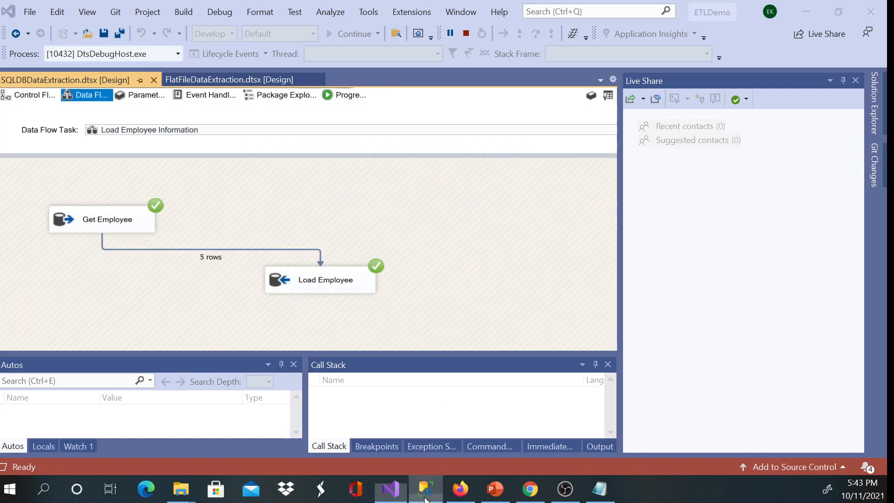
pyautogui.click(425, 488)
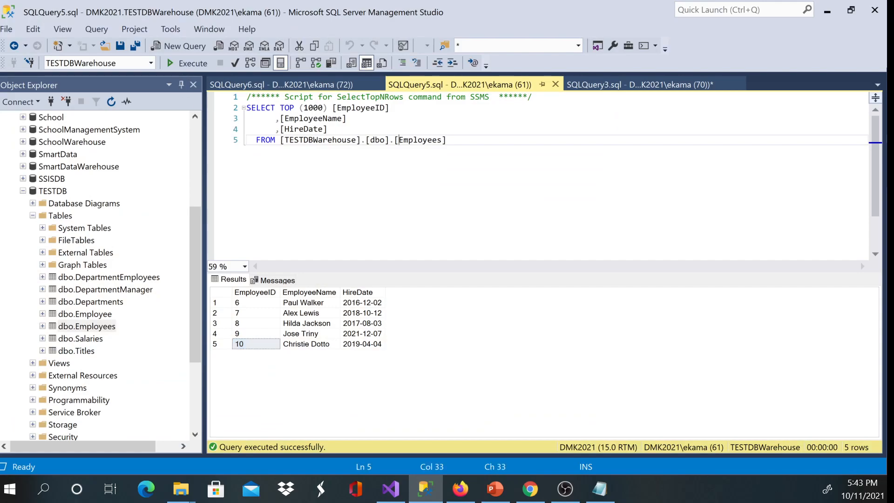
# Step: Rerun the warehouse Employees query with ORDER BY EmployeeID added, returning ten rows (IDs 1–10)
pyautogui.click(193, 64)
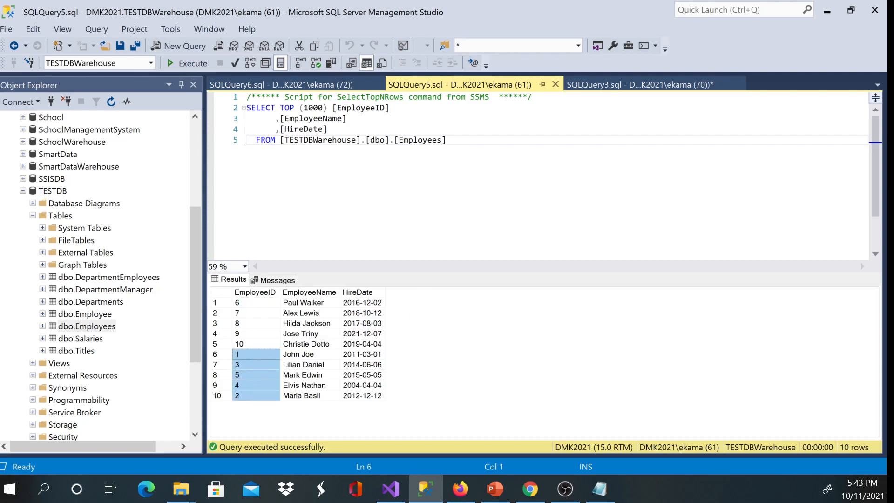
pyautogui.press('Return')
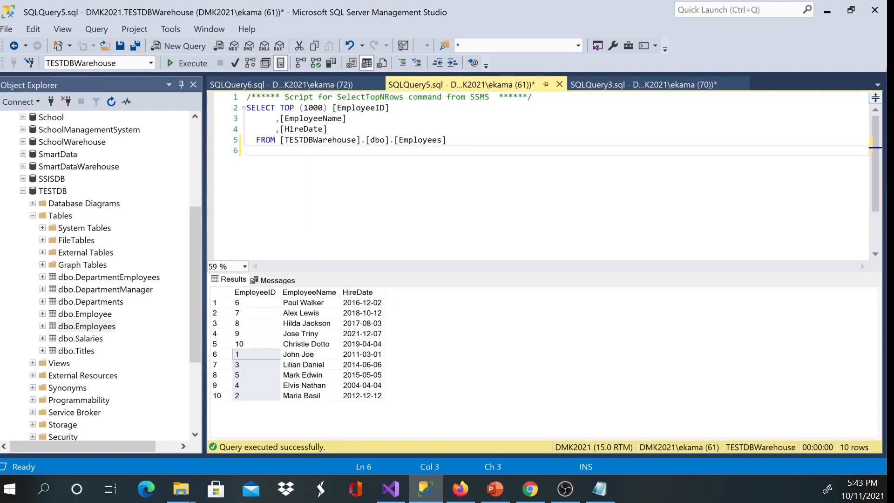
pyautogui.write('order')
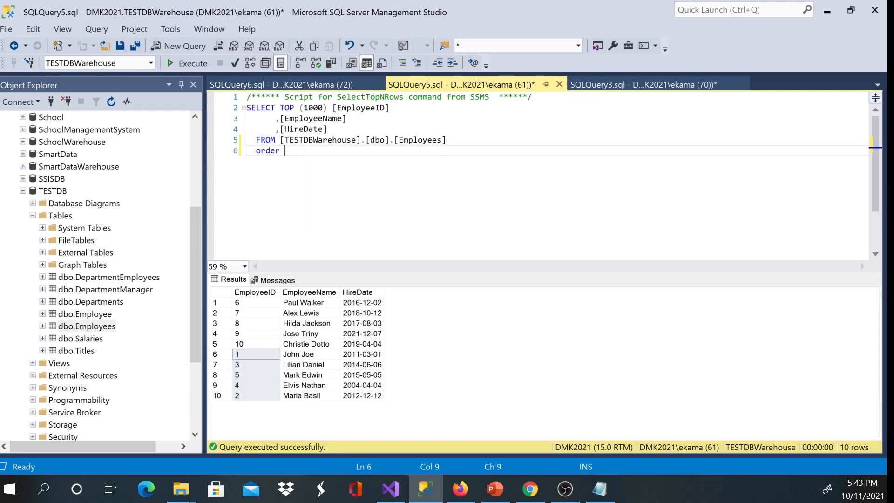
pyautogui.write('by employeeID')
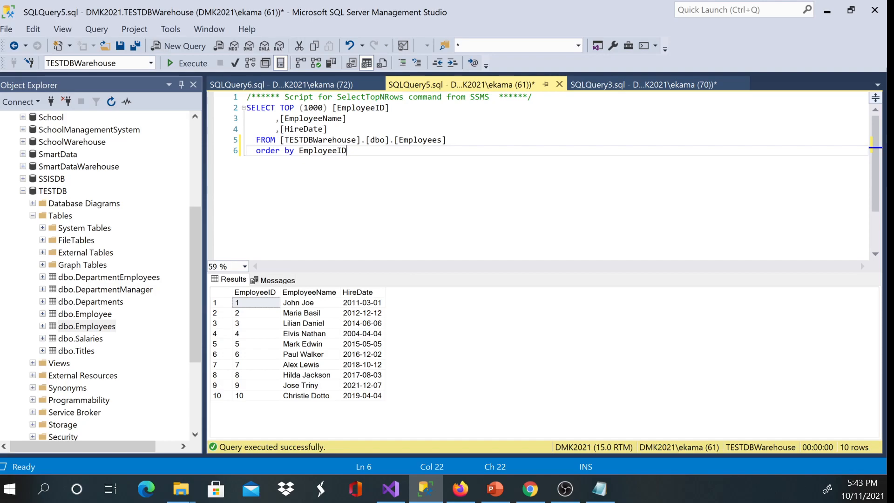
pyautogui.press('Return')
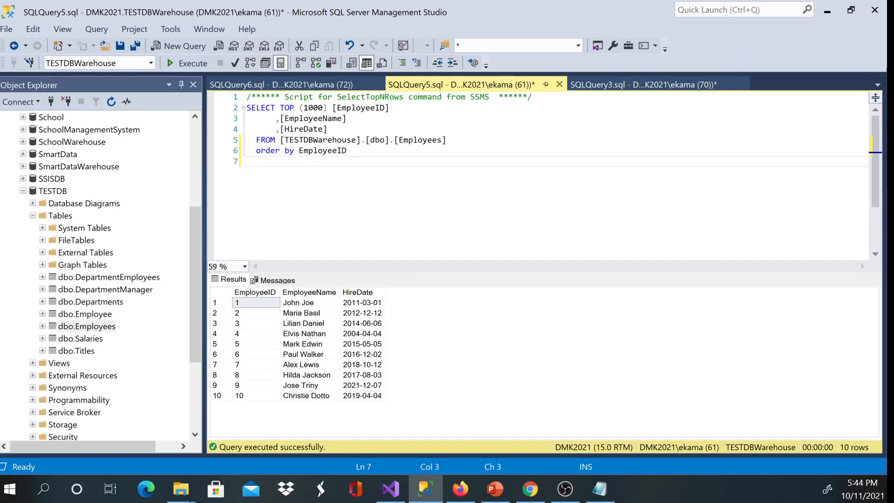
# Step: Return to the SQL extraction slide in the presentation
pyautogui.click(494, 489)
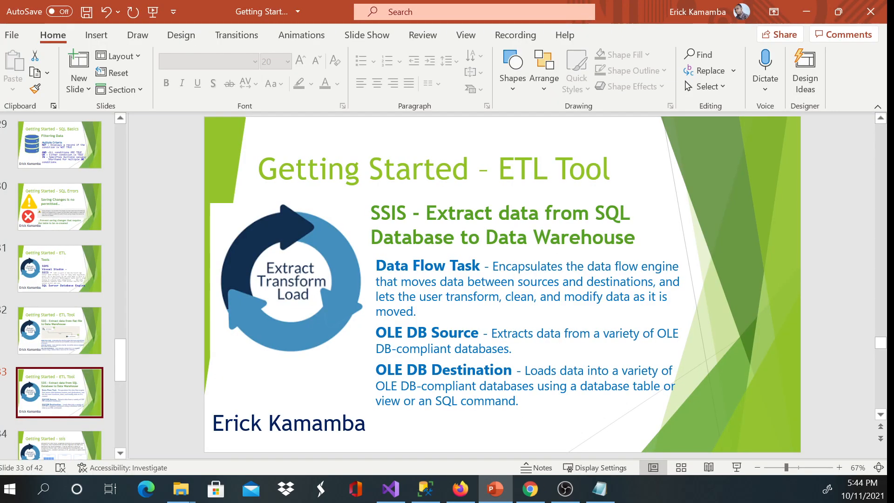